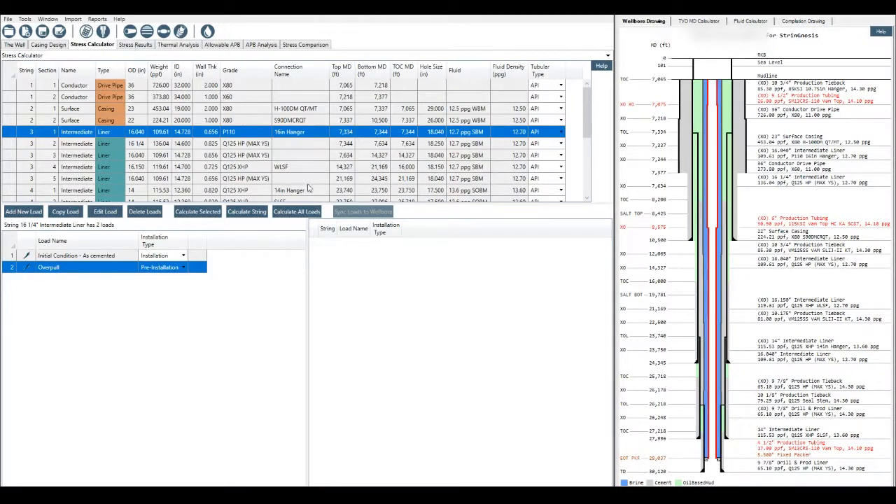
{"action": "mouse_move", "coordinate": [422, 255]}
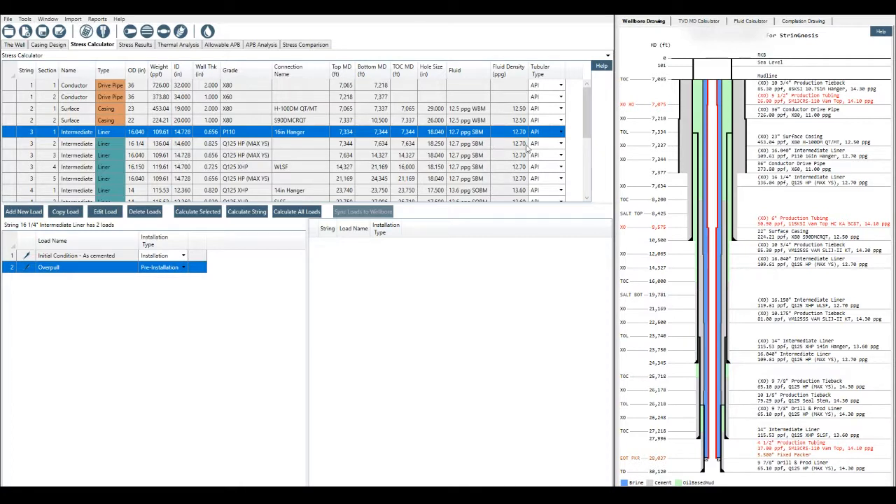
{"action": "mouse_move", "coordinate": [98, 263]}
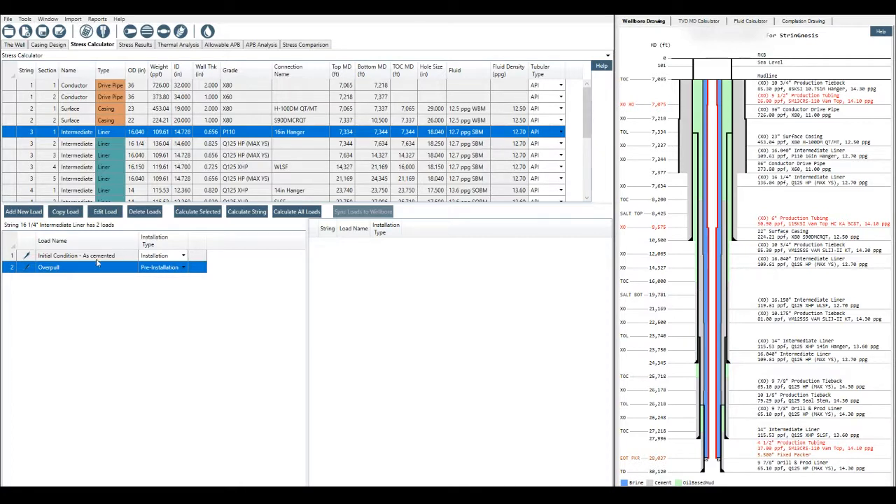
Step: Calculate the Initial Condition load and then all loads on the 16 1/4" Intermediate Liner
{"action": "left_click", "coordinate": [12, 256]}
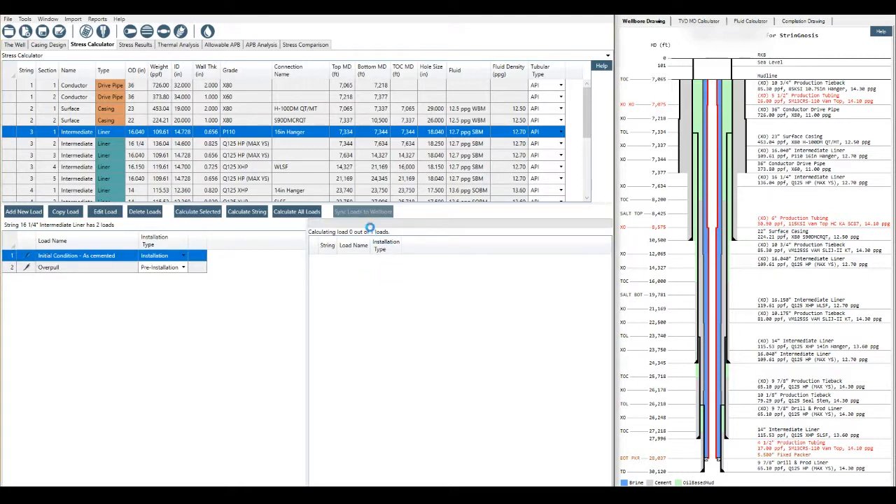
{"action": "left_click", "coordinate": [246, 211]}
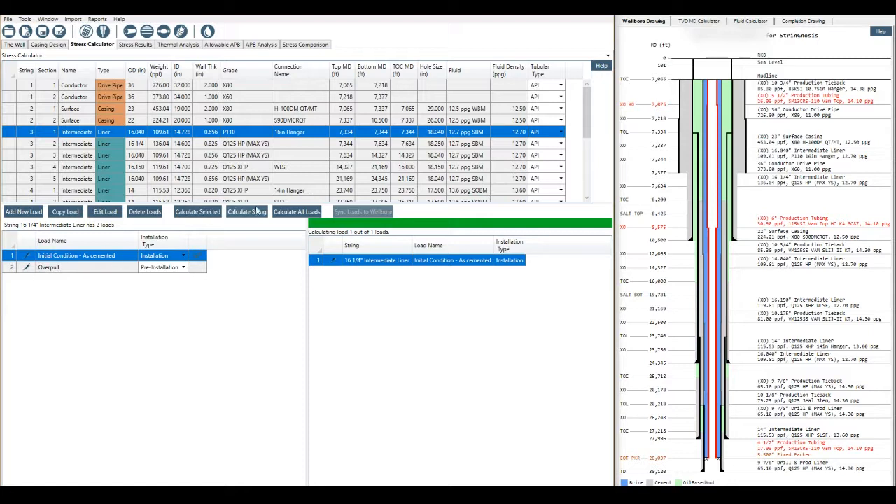
{"action": "left_click", "coordinate": [245, 211]}
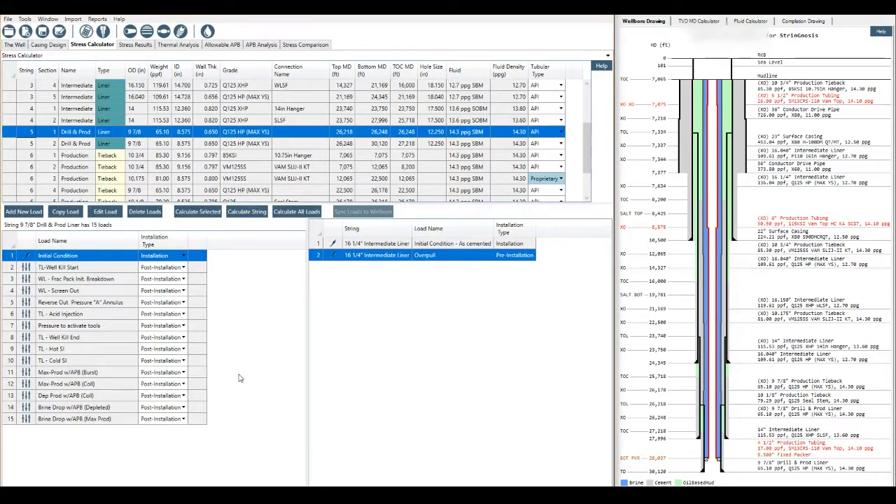
Step: Calculate all 51 loads across every string in the well
{"action": "left_click", "coordinate": [296, 211]}
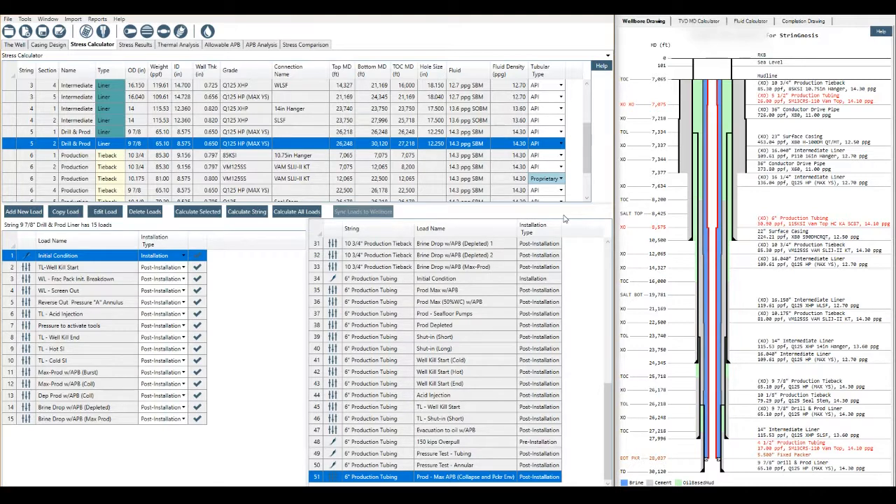
Step: Open Stress Results to see the 9 7/8" liner's pressure and temperature summary
{"action": "left_click", "coordinate": [134, 44]}
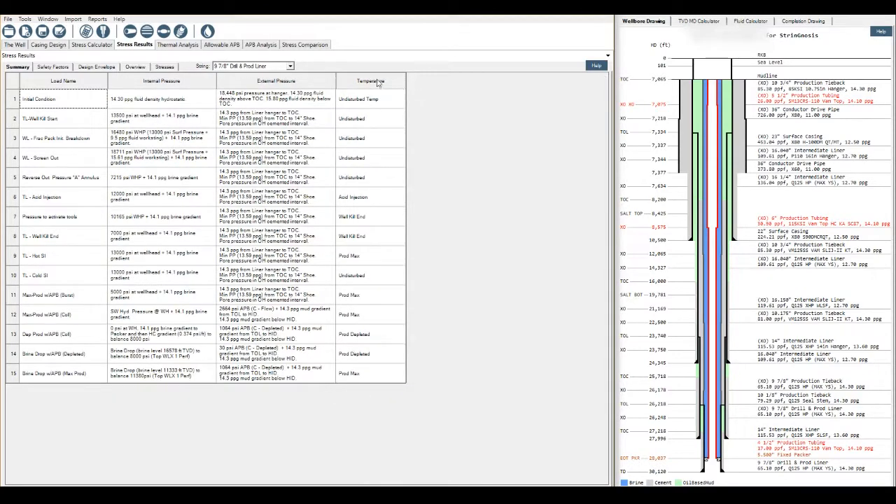
{"action": "mouse_move", "coordinate": [399, 124]}
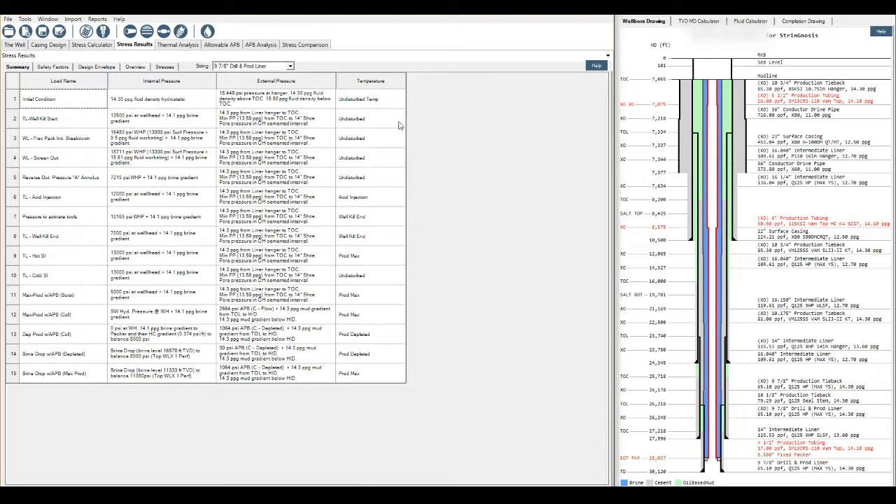
{"action": "mouse_move", "coordinate": [361, 103]}
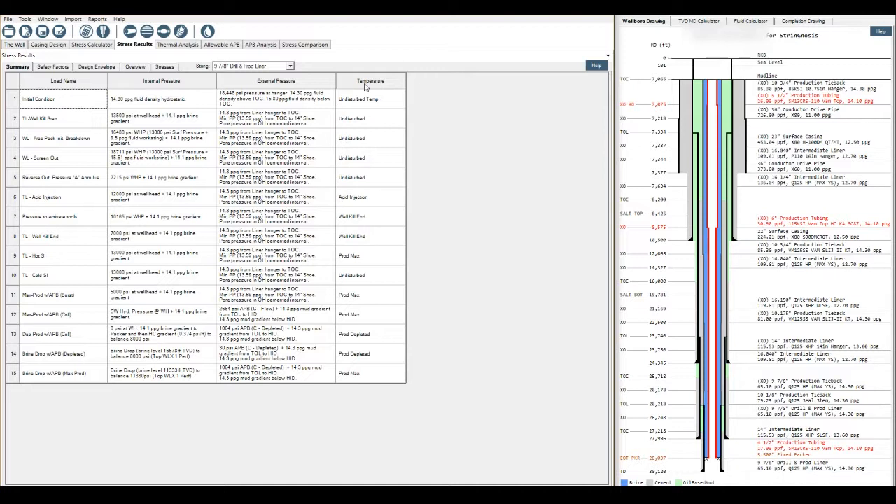
{"action": "mouse_move", "coordinate": [359, 197]}
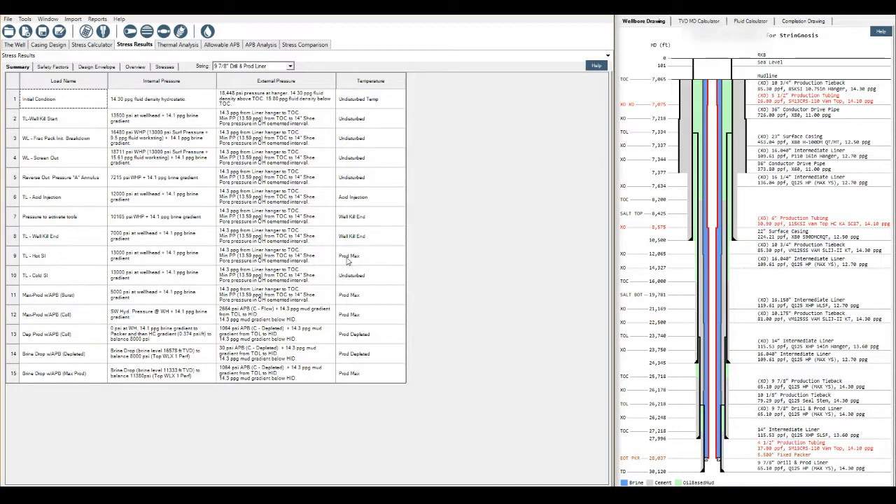
{"action": "mouse_move", "coordinate": [214, 334]}
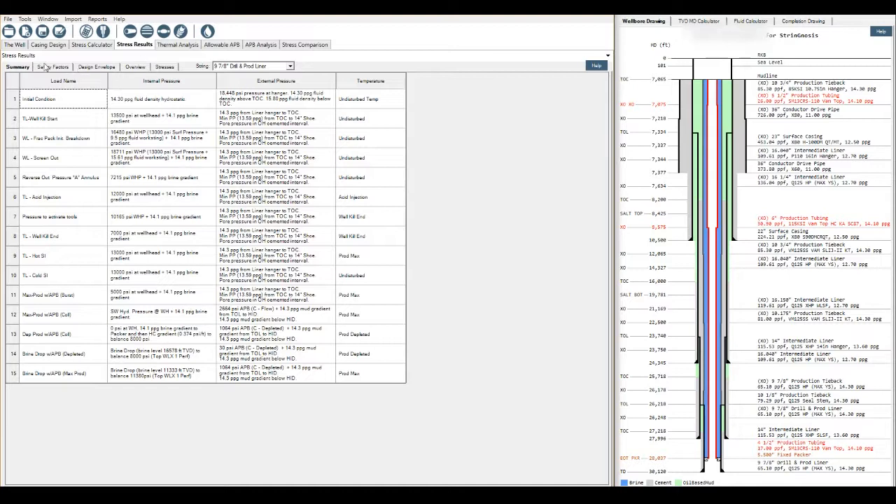
Step: Show the Safety Factors wellbore summary of minimum factors for all four strings
{"action": "left_click", "coordinate": [51, 66]}
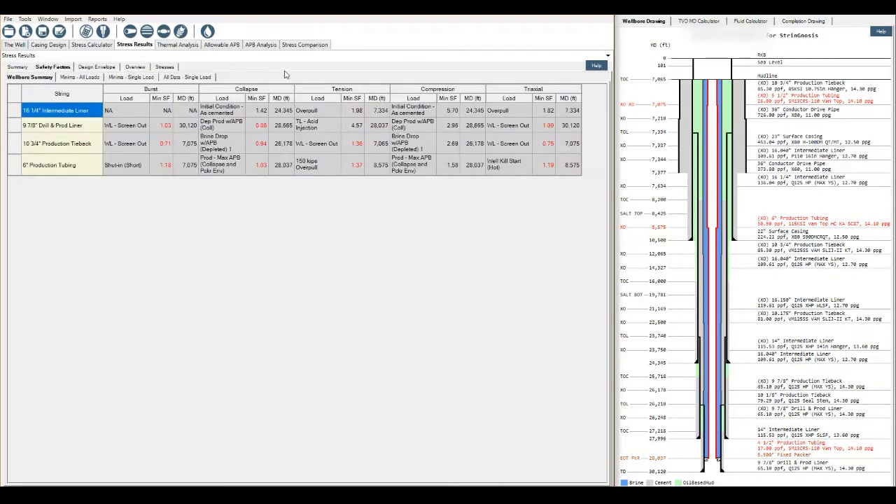
{"action": "mouse_move", "coordinate": [250, 75]}
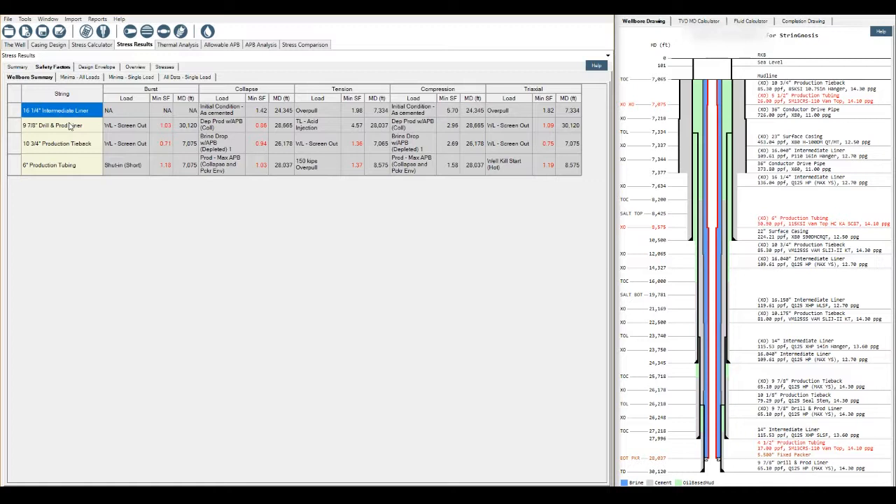
{"action": "mouse_move", "coordinate": [33, 126]}
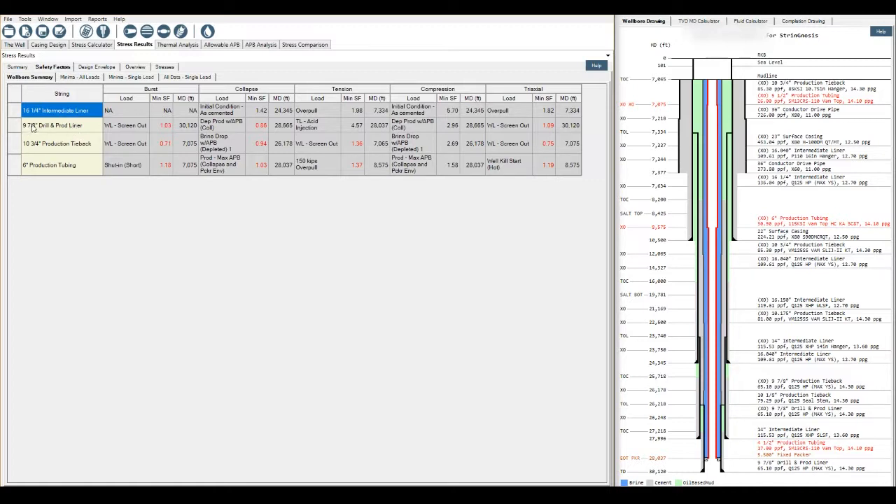
{"action": "mouse_move", "coordinate": [68, 164]}
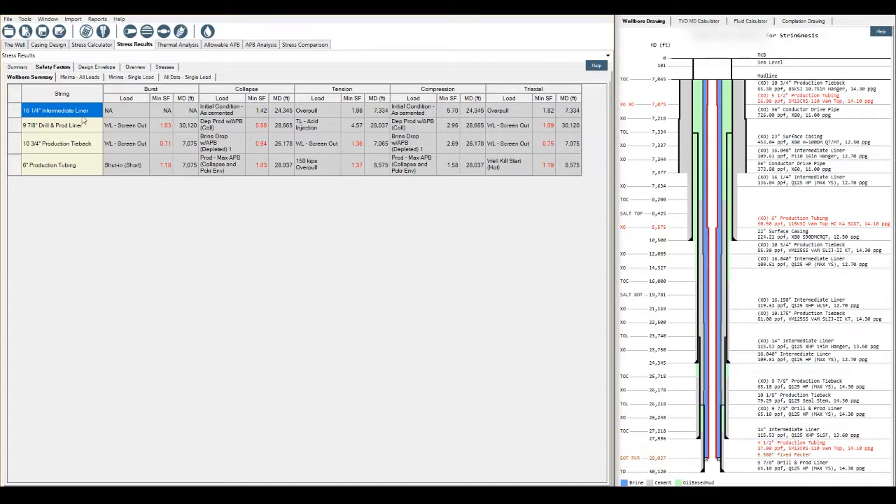
{"action": "left_click", "coordinate": [48, 44]}
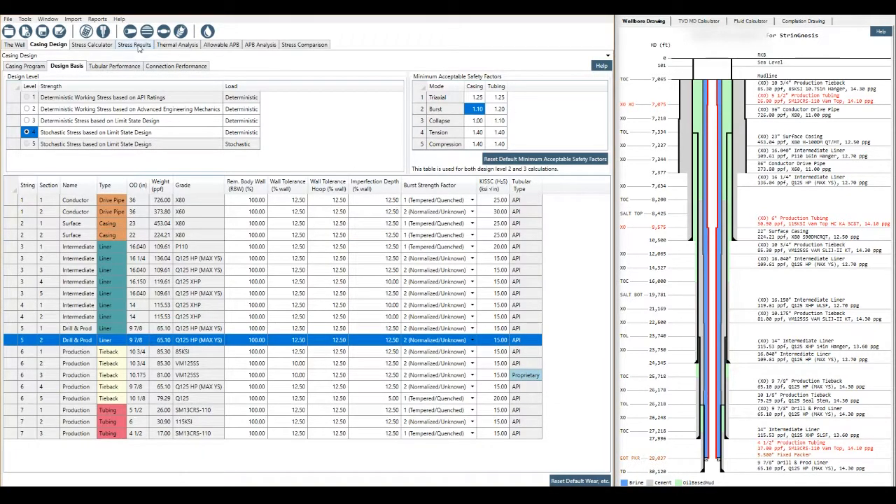
{"action": "left_click", "coordinate": [135, 44]}
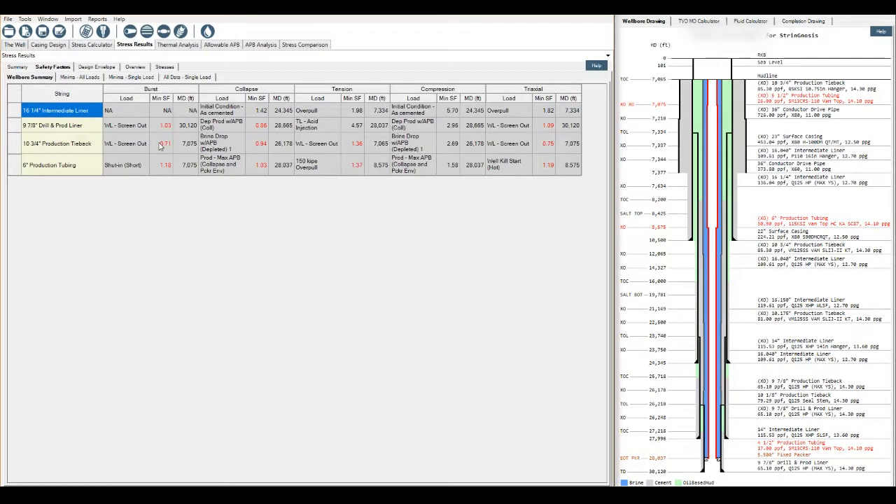
{"action": "mouse_move", "coordinate": [434, 136]}
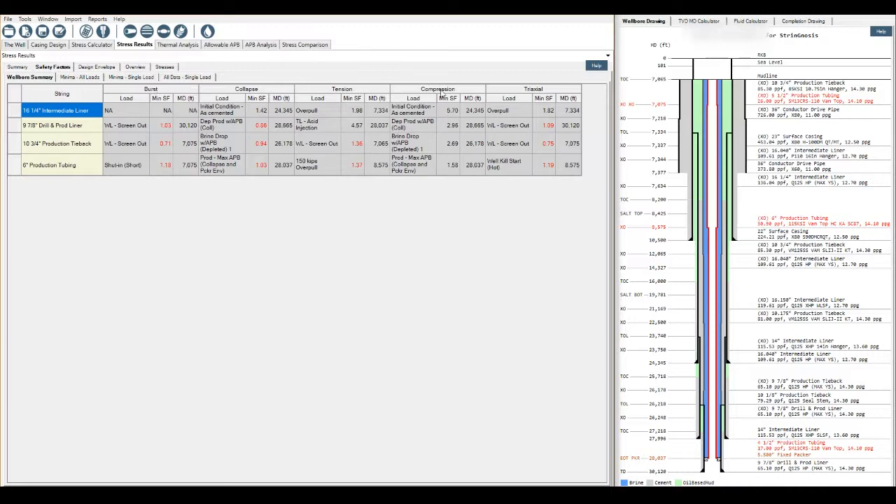
{"action": "mouse_move", "coordinate": [555, 128]}
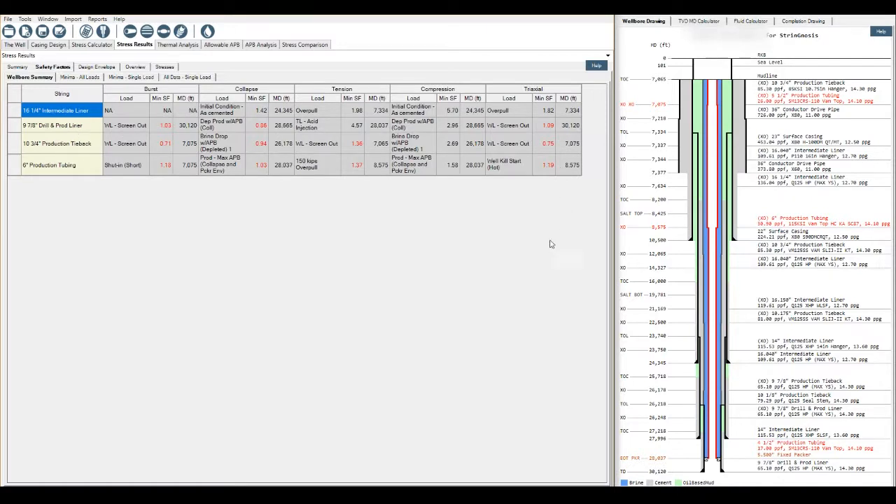
{"action": "mouse_move", "coordinate": [541, 250]}
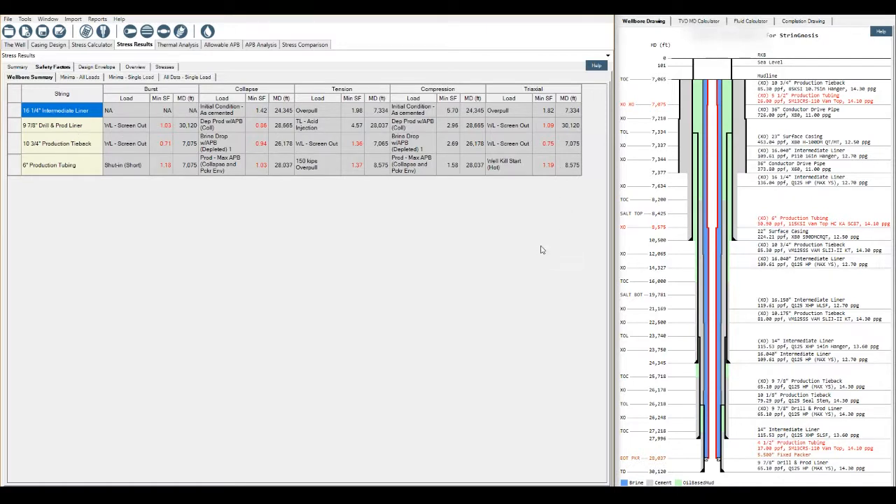
{"action": "mouse_move", "coordinate": [493, 230]}
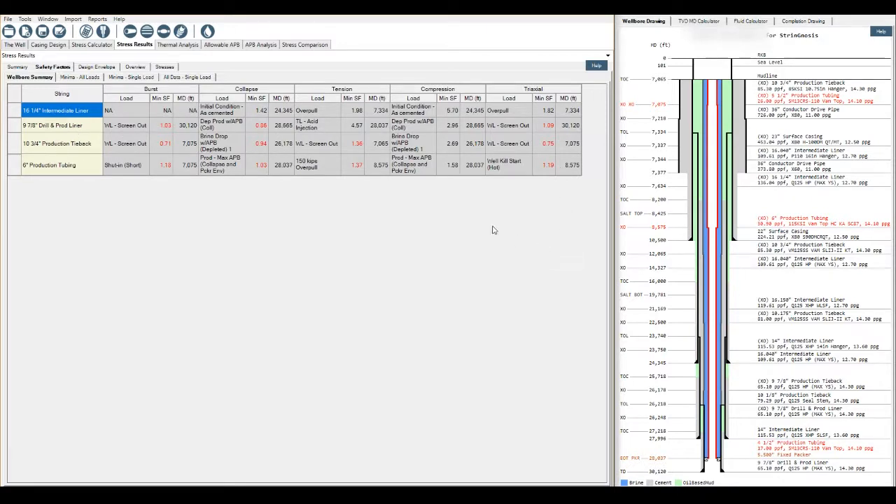
{"action": "mouse_move", "coordinate": [168, 204]}
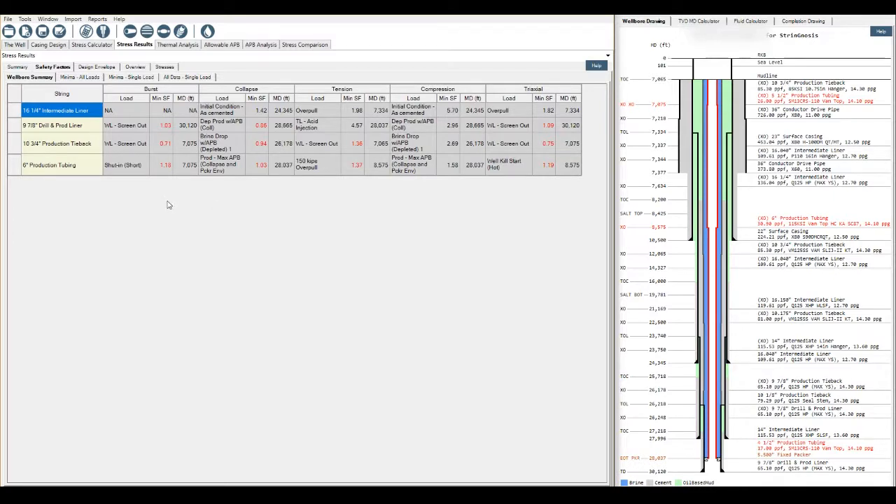
{"action": "mouse_move", "coordinate": [77, 82]}
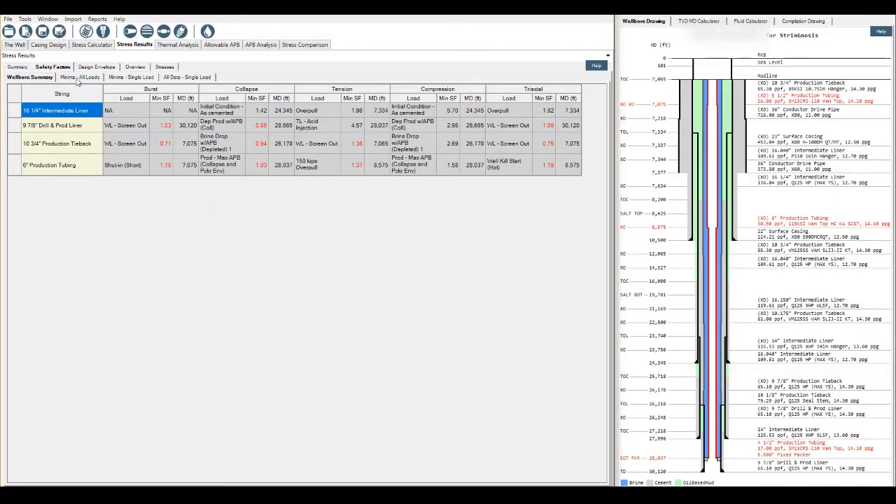
Step: Open Minima - All Loads to list minimum safety factors for the 15 loads
{"action": "left_click", "coordinate": [79, 77]}
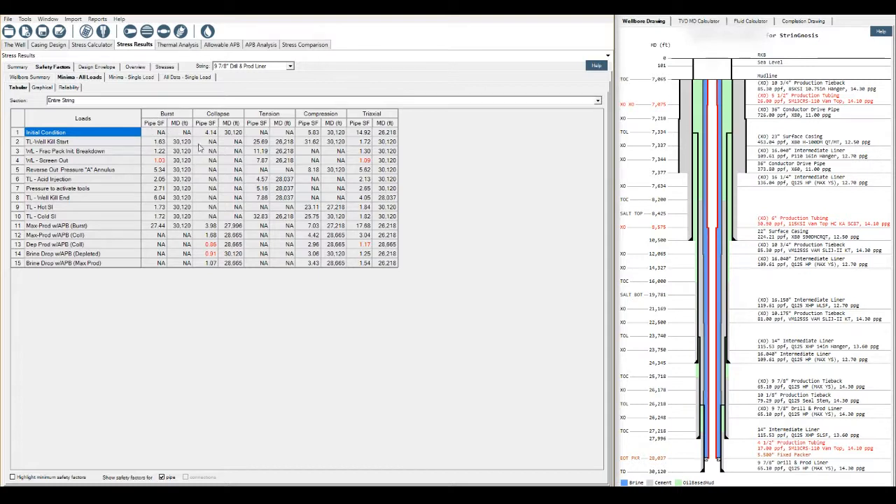
{"action": "mouse_move", "coordinate": [202, 144]}
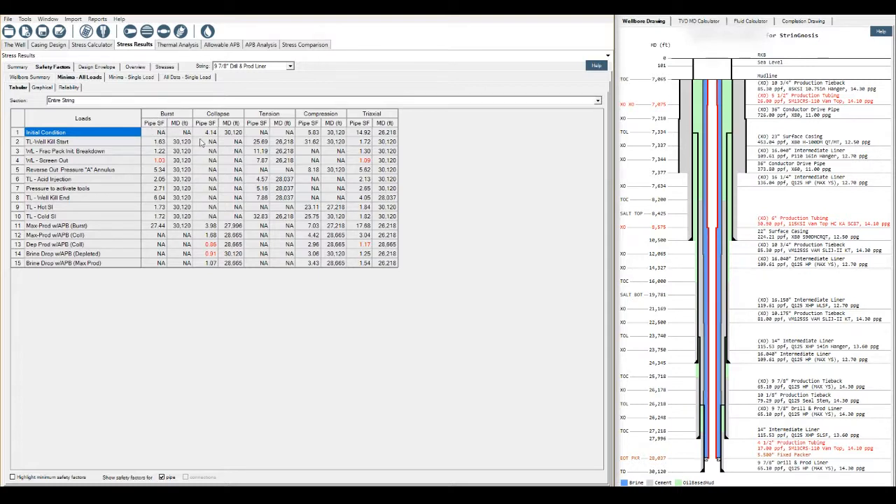
{"action": "mouse_move", "coordinate": [179, 117]}
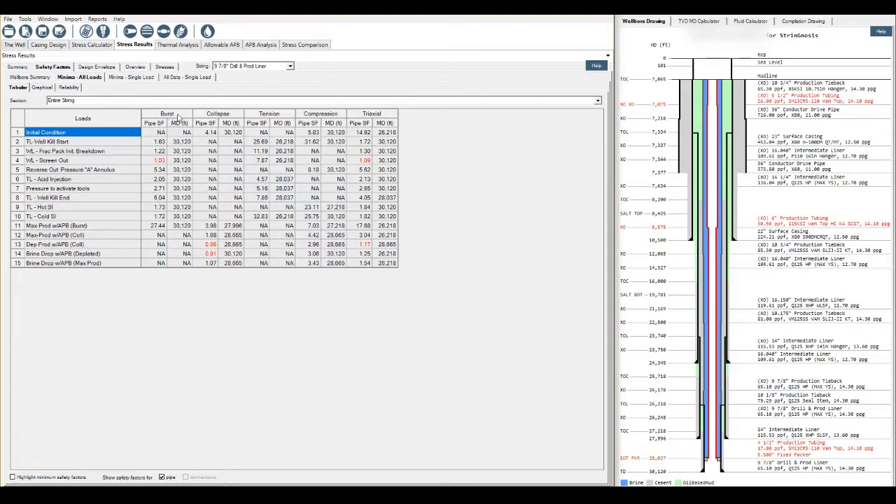
{"action": "mouse_move", "coordinate": [287, 119]}
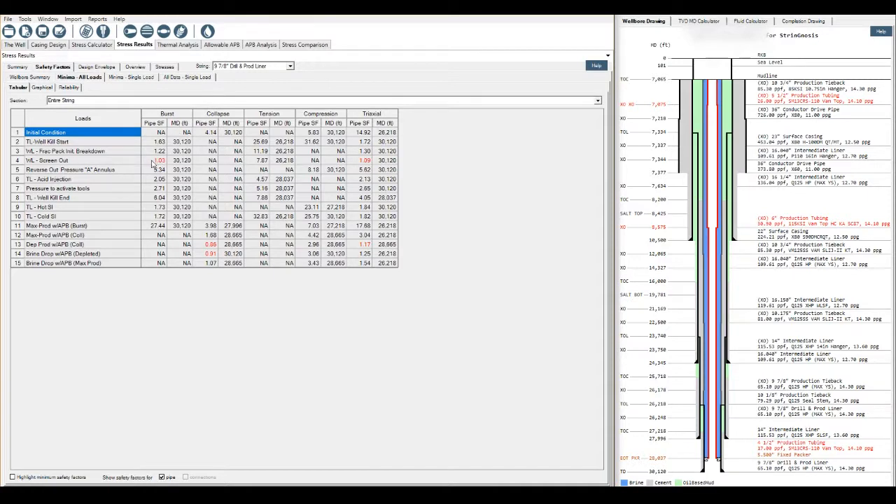
{"action": "mouse_move", "coordinate": [182, 163]}
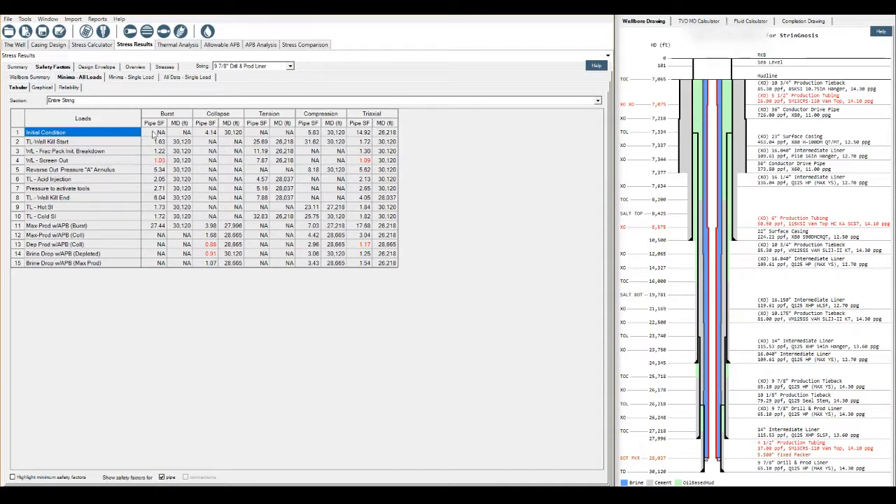
Step: Review the 9 7/8" liner's tabular minimum safety factors for all 15 loads
{"action": "right_click", "coordinate": [176, 180]}
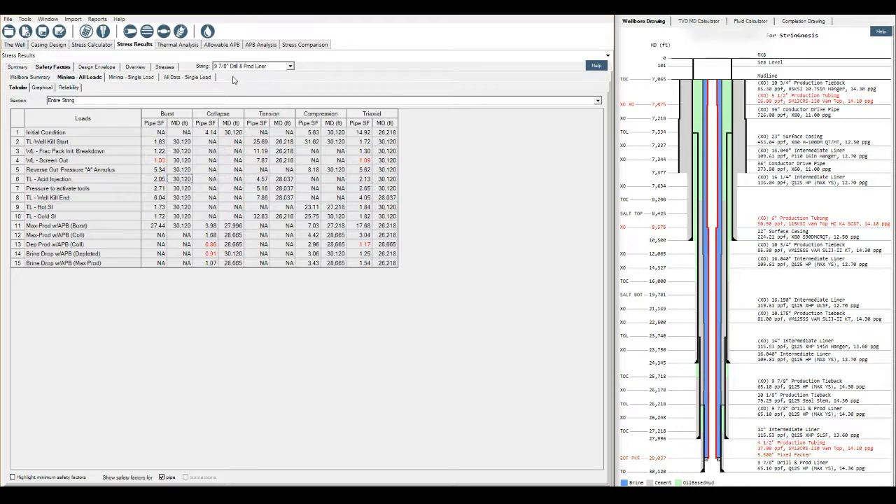
{"action": "mouse_move", "coordinate": [201, 209]}
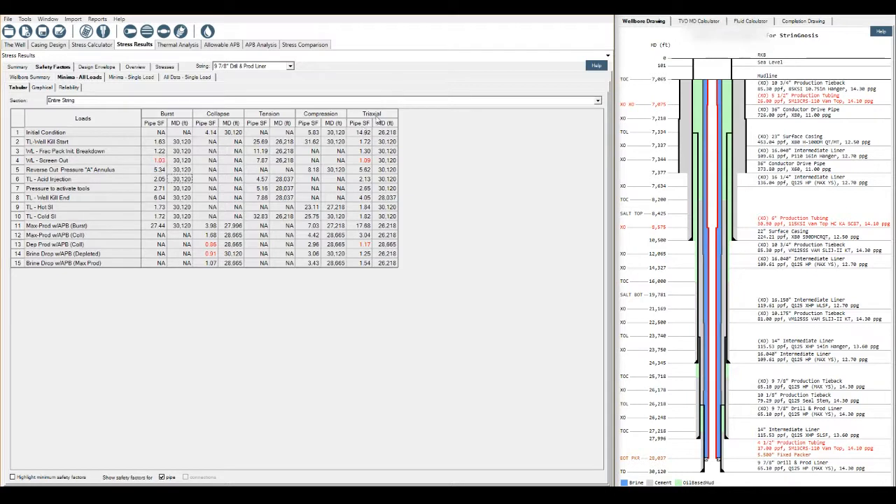
{"action": "mouse_move", "coordinate": [364, 168]}
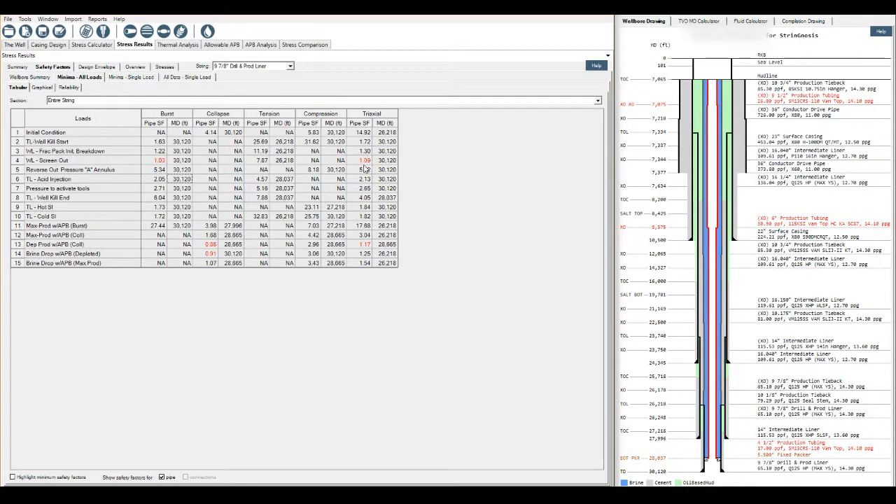
{"action": "mouse_move", "coordinate": [363, 168]}
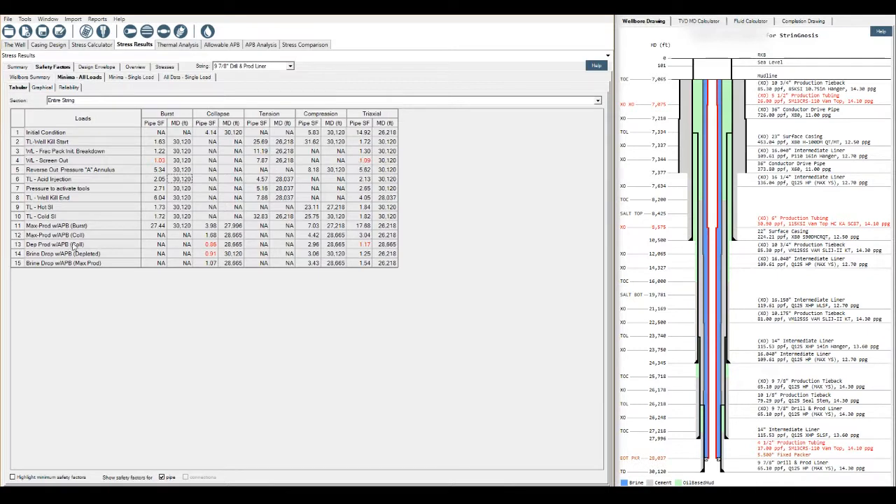
{"action": "mouse_move", "coordinate": [220, 258]}
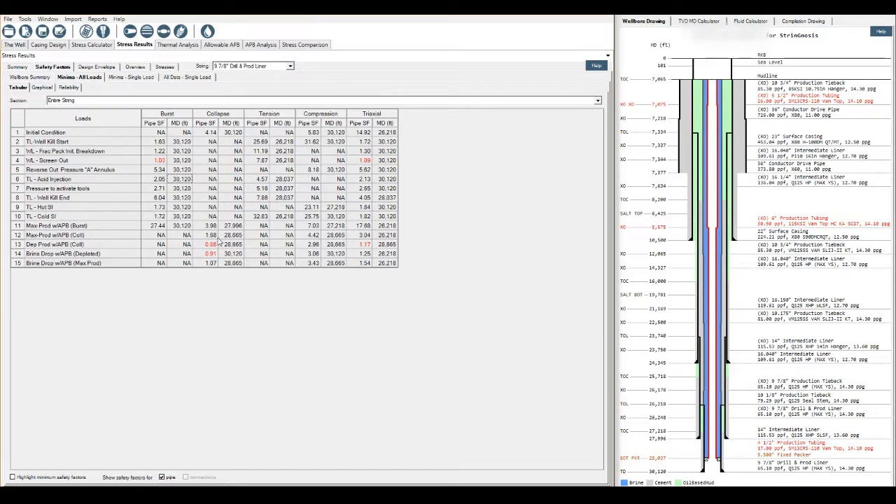
{"action": "mouse_move", "coordinate": [218, 241]}
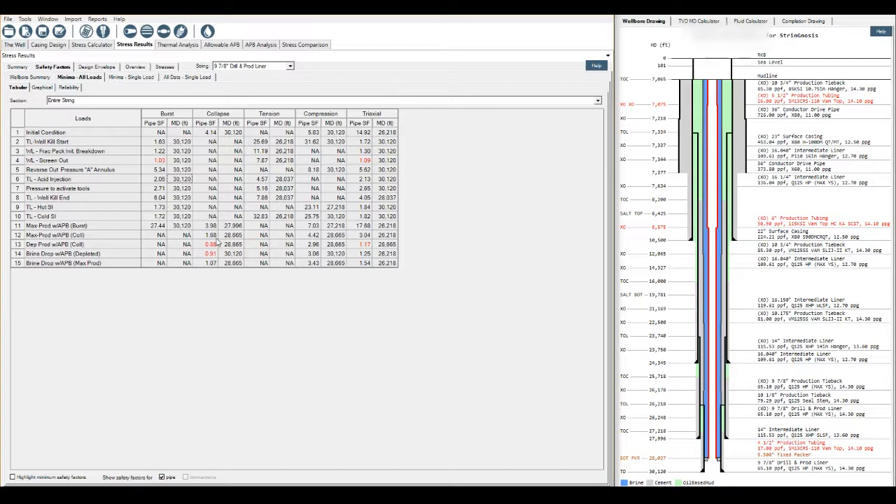
{"action": "mouse_move", "coordinate": [218, 240]}
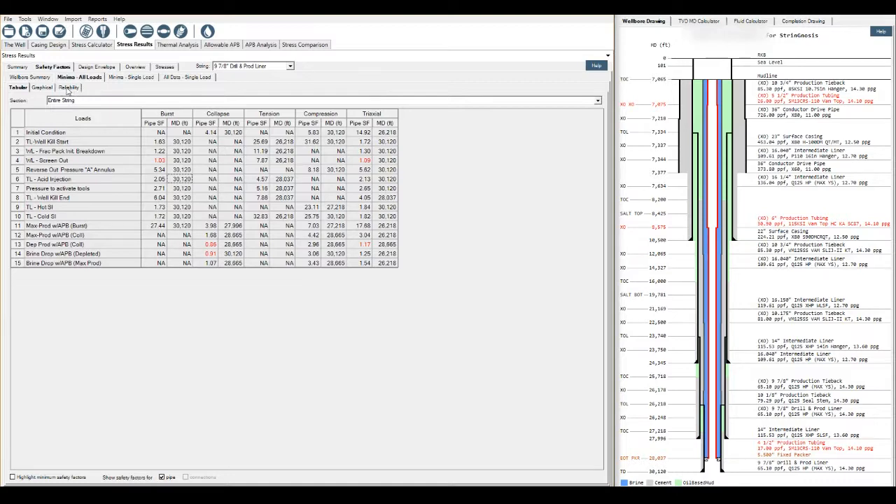
Step: Open the Reliability sub-tab showing failure probabilities for the critical loads
{"action": "left_click", "coordinate": [69, 87]}
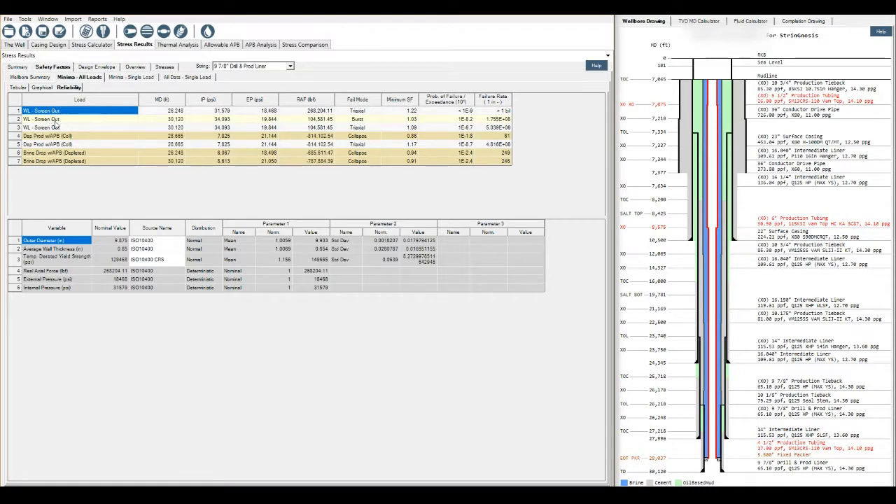
{"action": "mouse_move", "coordinate": [69, 117]}
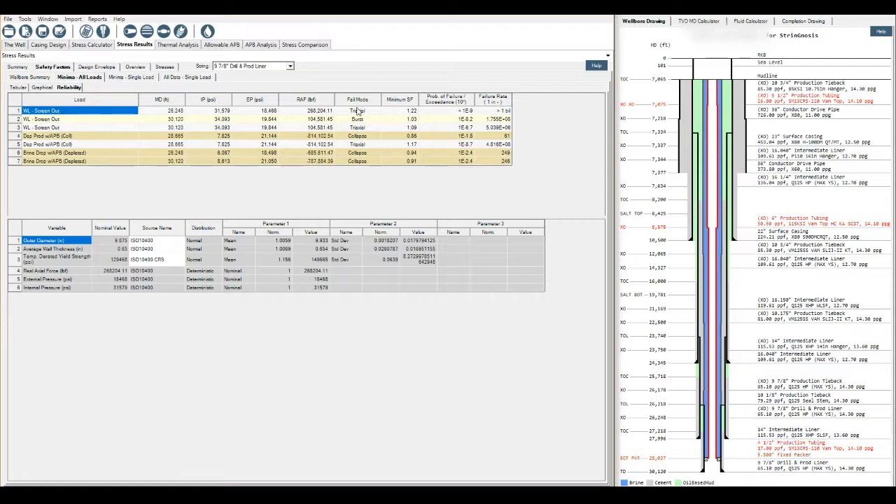
{"action": "mouse_move", "coordinate": [501, 113]}
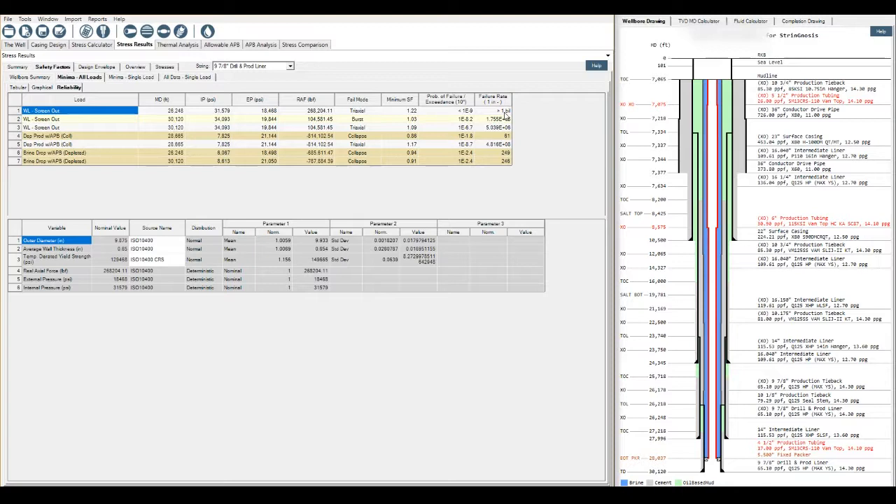
{"action": "mouse_move", "coordinate": [535, 121]}
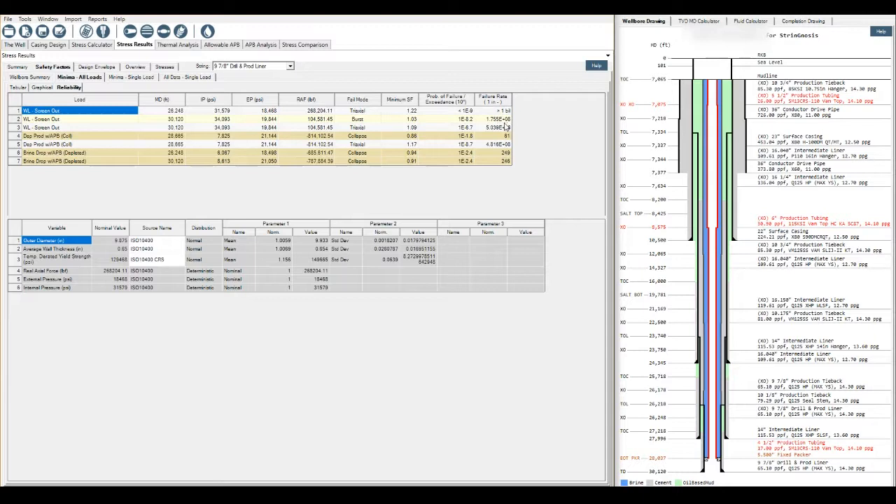
{"action": "mouse_move", "coordinate": [504, 127]}
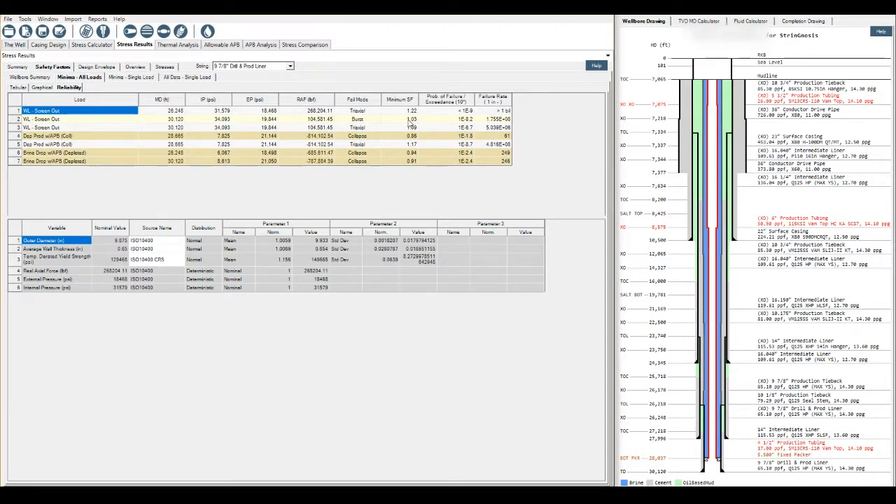
{"action": "mouse_move", "coordinate": [515, 126]}
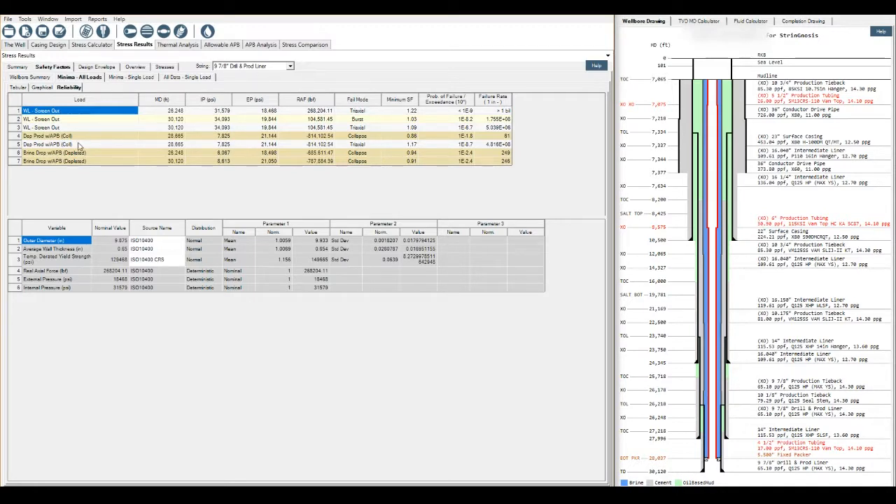
{"action": "mouse_move", "coordinate": [353, 142]}
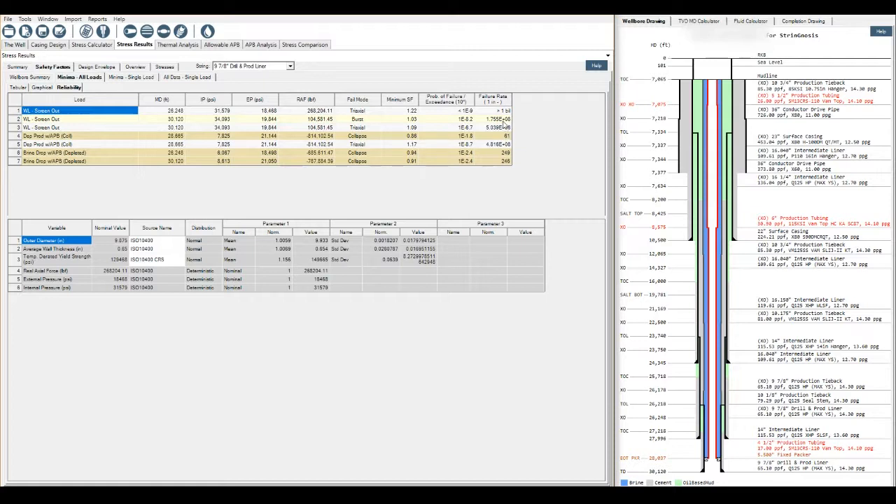
{"action": "mouse_move", "coordinate": [503, 138]}
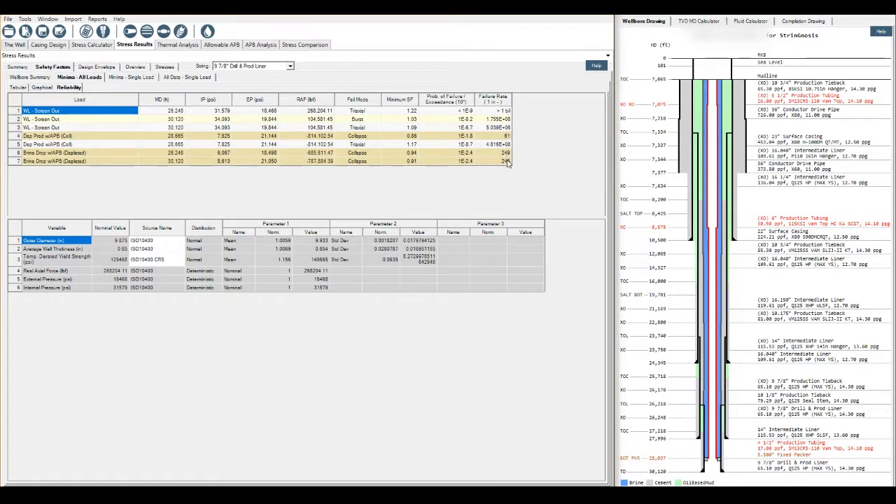
{"action": "mouse_move", "coordinate": [520, 164]}
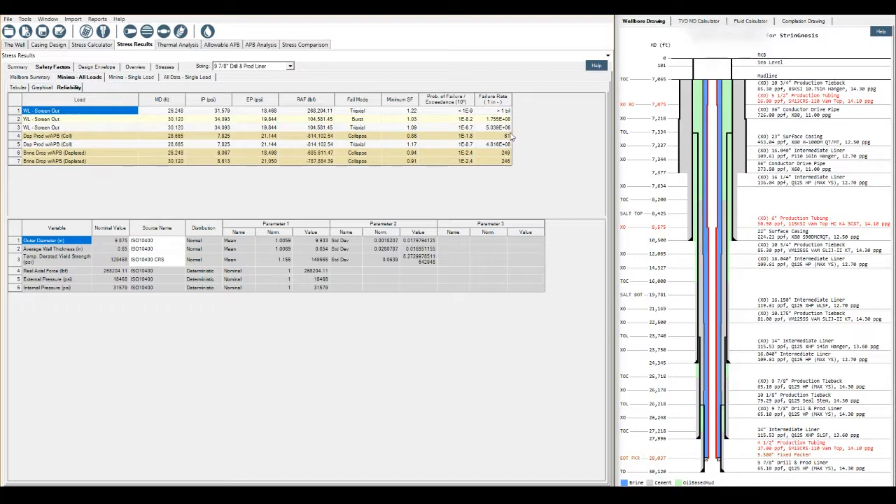
{"action": "mouse_move", "coordinate": [505, 145]}
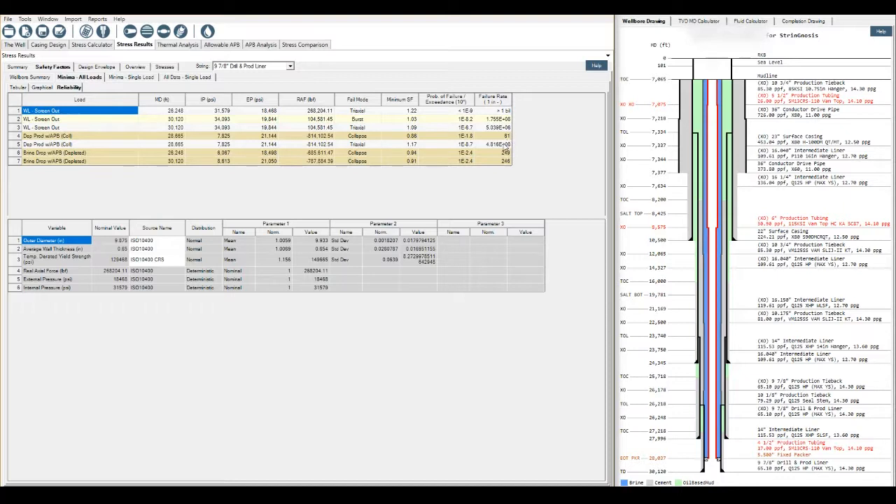
{"action": "mouse_move", "coordinate": [134, 175]}
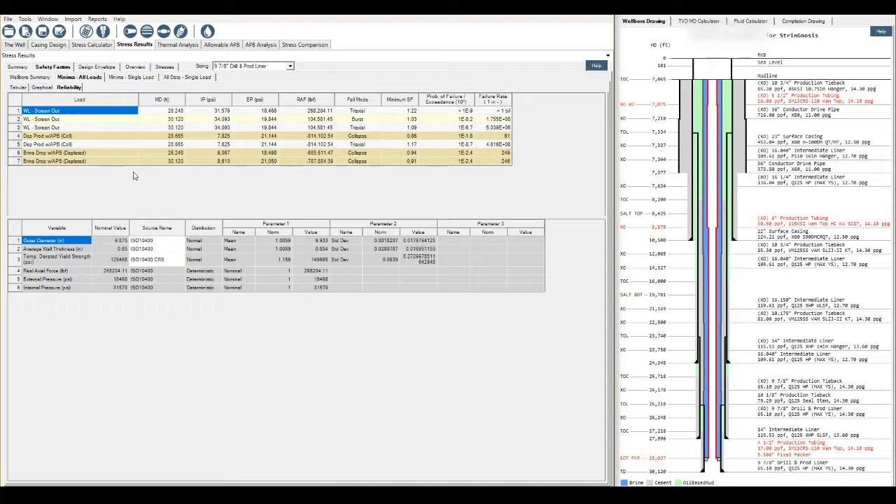
{"action": "mouse_move", "coordinate": [72, 170]}
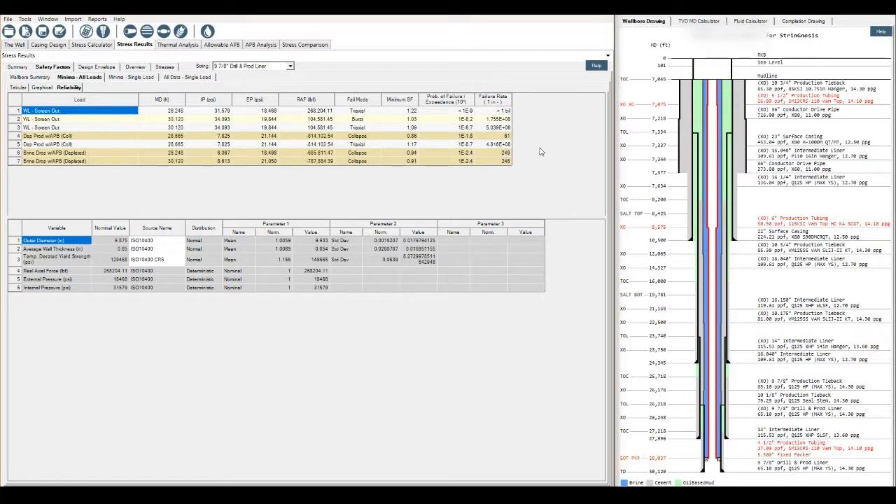
{"action": "mouse_move", "coordinate": [529, 137]}
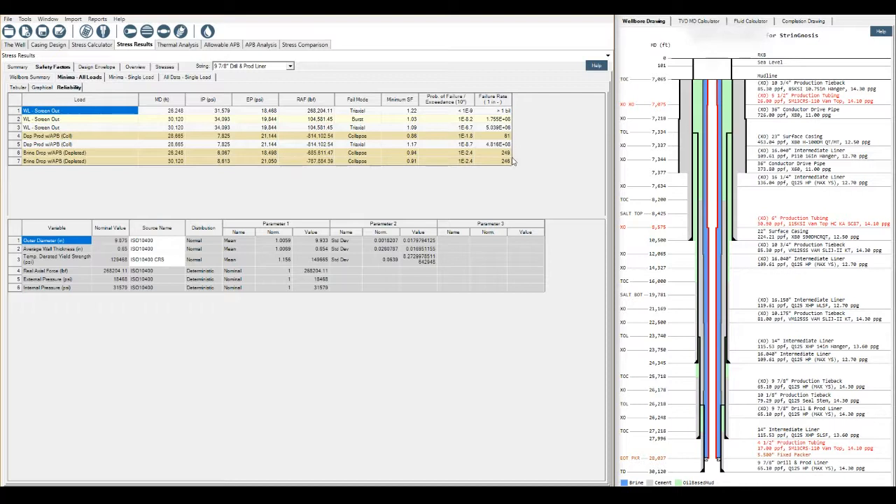
{"action": "mouse_move", "coordinate": [516, 160]}
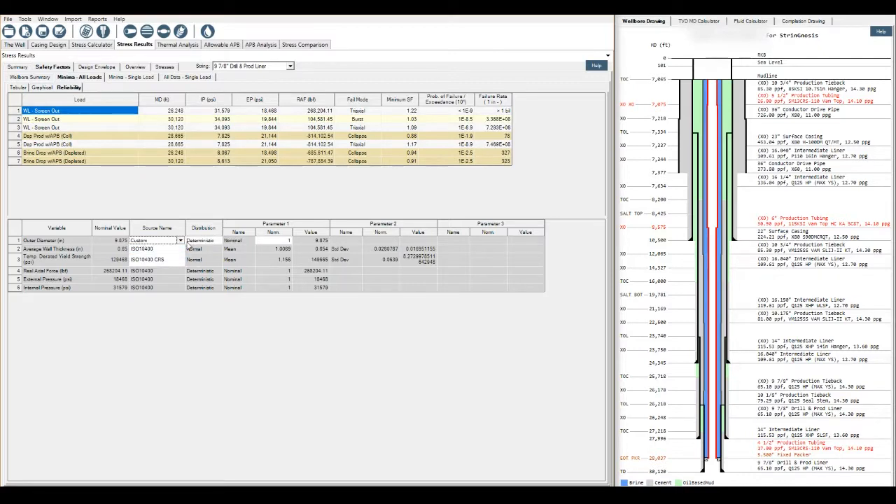
Step: Switch outer diameter to Deterministic and back to ISO10430, then view Minima - Single Load
{"action": "left_click", "coordinate": [218, 240]}
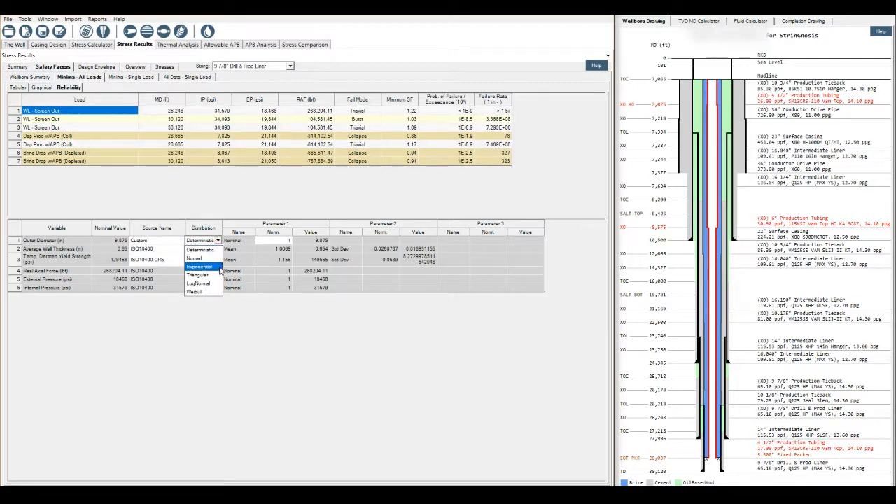
{"action": "mouse_move", "coordinate": [203, 284]}
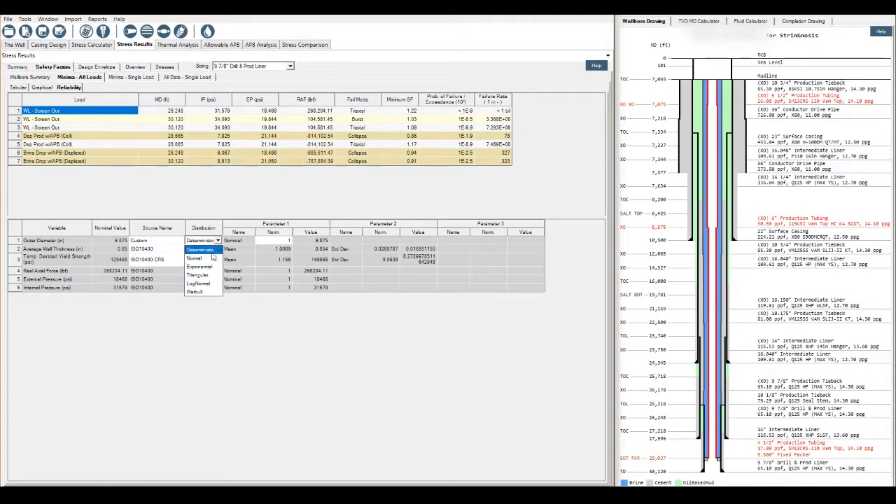
{"action": "left_click", "coordinate": [199, 250]}
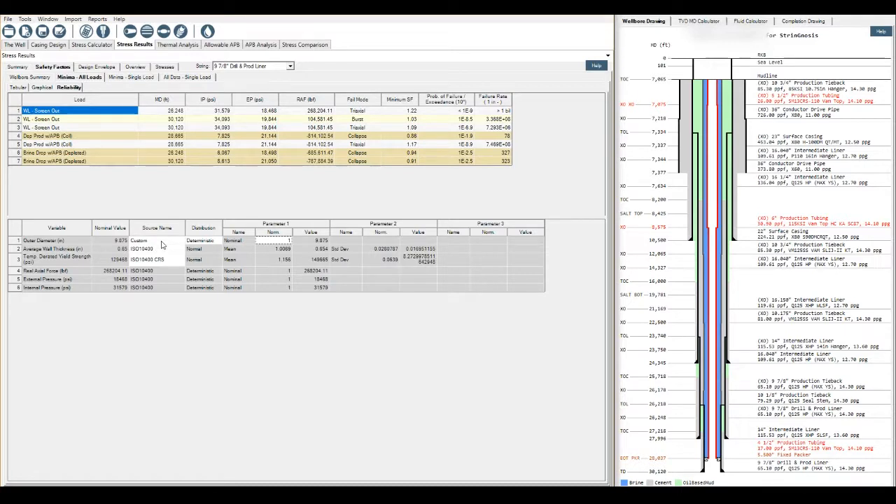
{"action": "left_click", "coordinate": [179, 240]}
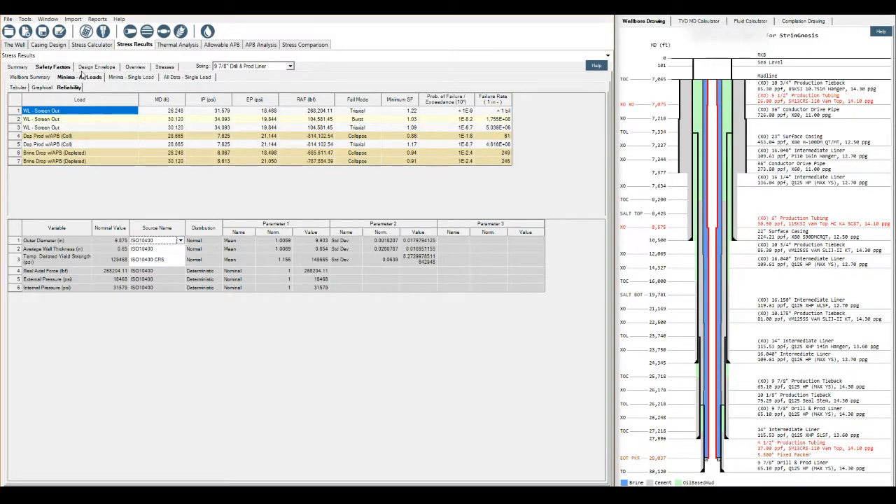
{"action": "left_click", "coordinate": [131, 77]}
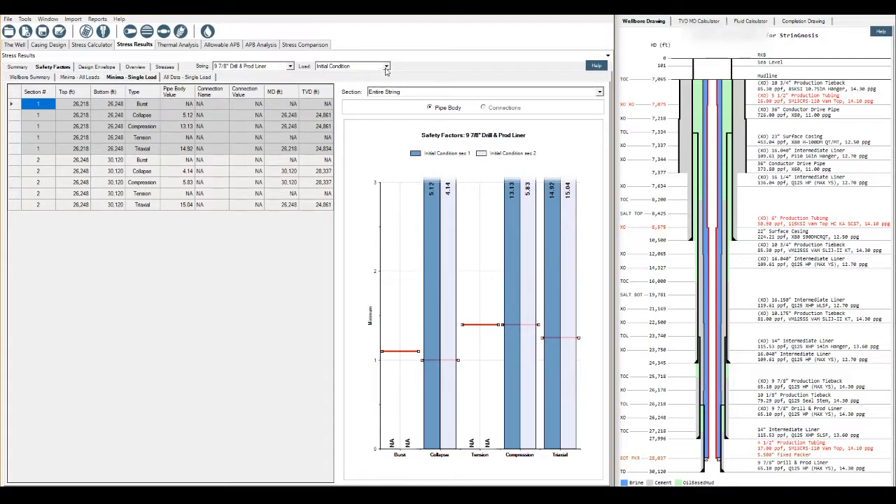
Step: Select the WL - Screen Out load and list its safety factors at every depth
{"action": "left_click", "coordinate": [385, 66]}
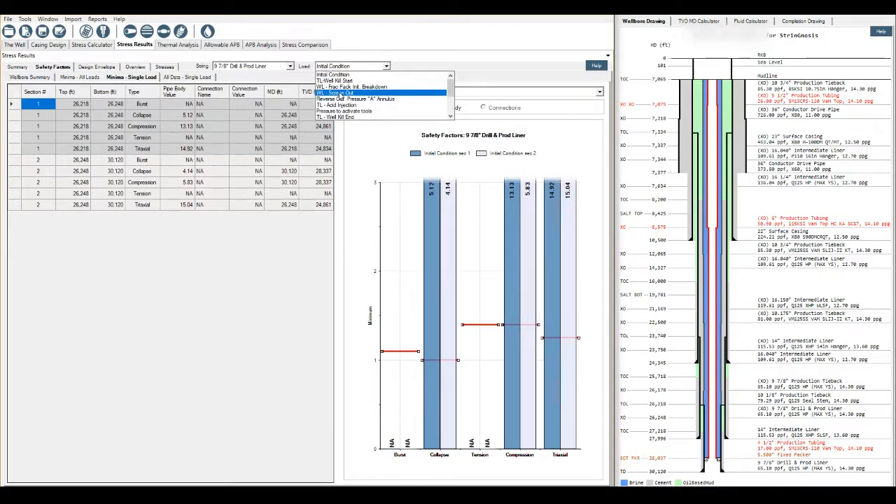
{"action": "left_click", "coordinate": [335, 92]}
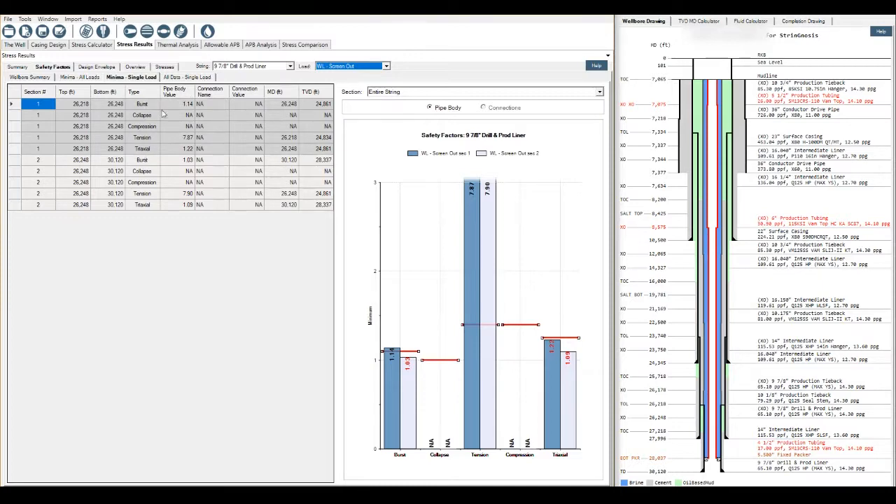
{"action": "left_click", "coordinate": [186, 77]}
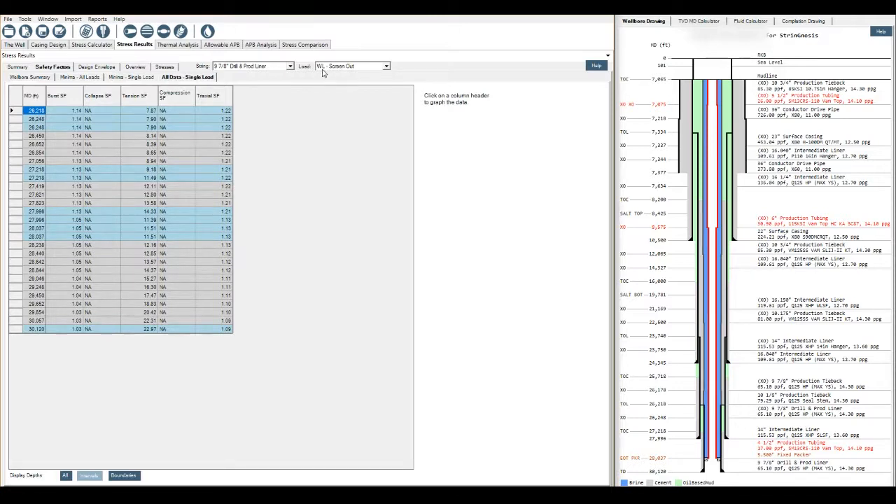
Step: Graph Burst, Tension and Triaxial safety factors against depth, then view the Design Envelope
{"action": "left_click", "coordinate": [58, 96]}
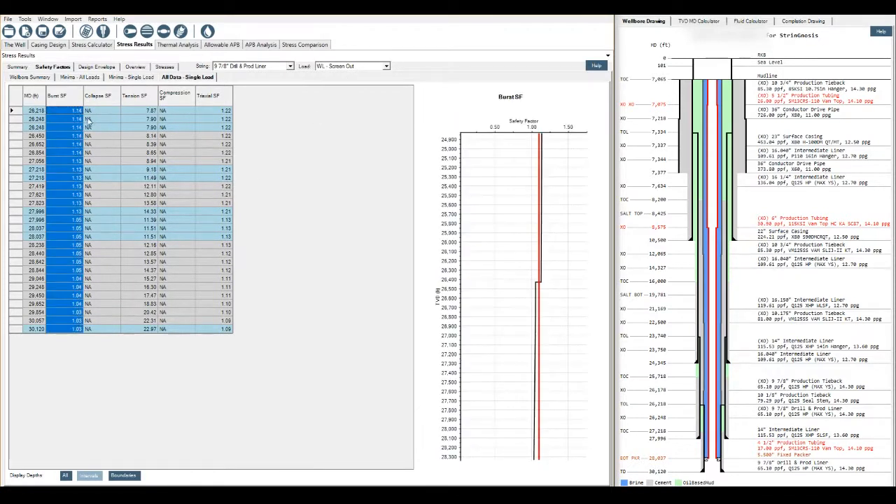
{"action": "mouse_move", "coordinate": [524, 267]}
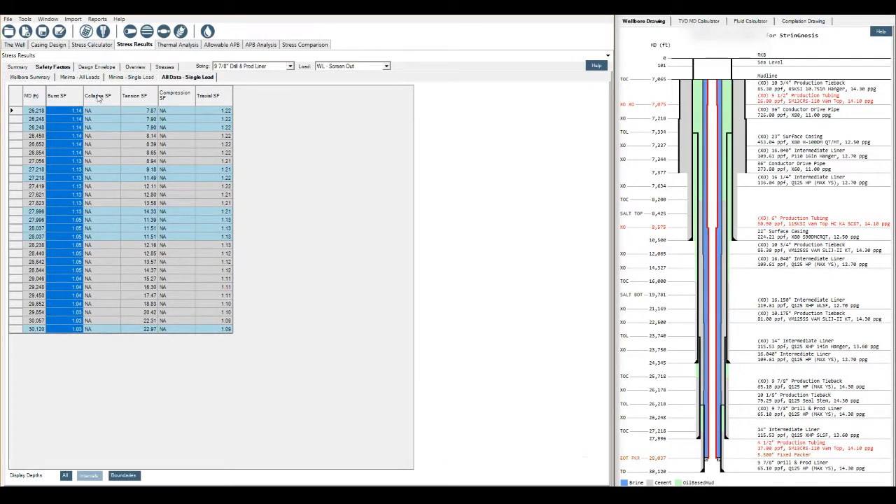
{"action": "left_click", "coordinate": [97, 96]}
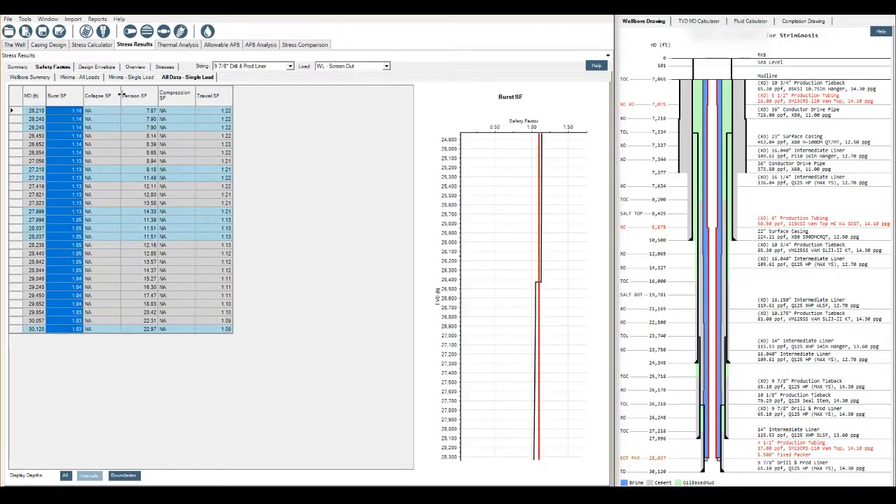
{"action": "left_click", "coordinate": [135, 95]}
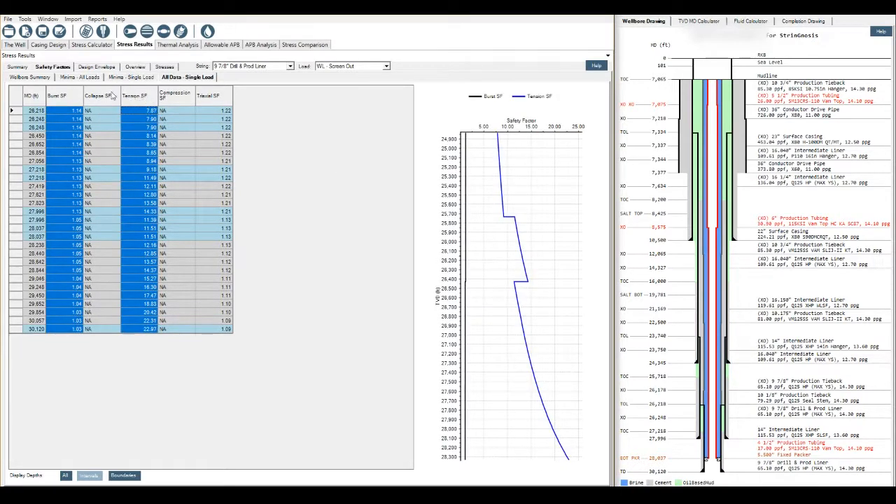
{"action": "mouse_move", "coordinate": [67, 100]}
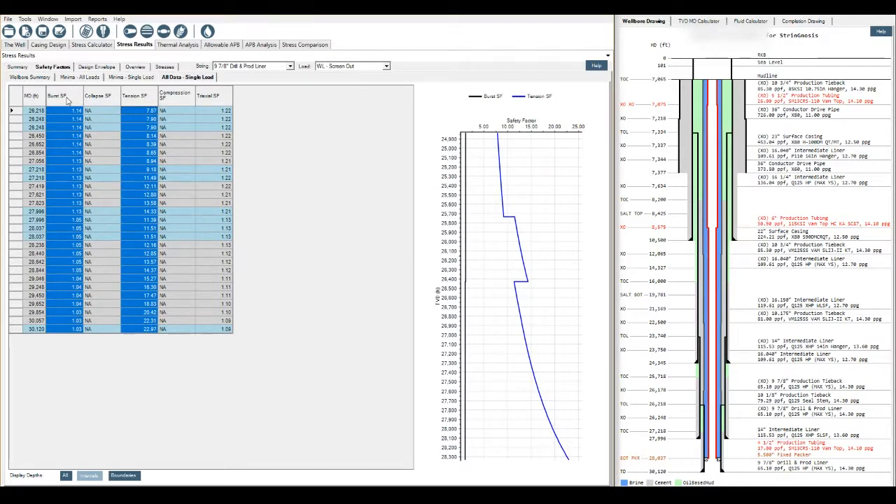
{"action": "left_click", "coordinate": [214, 96]}
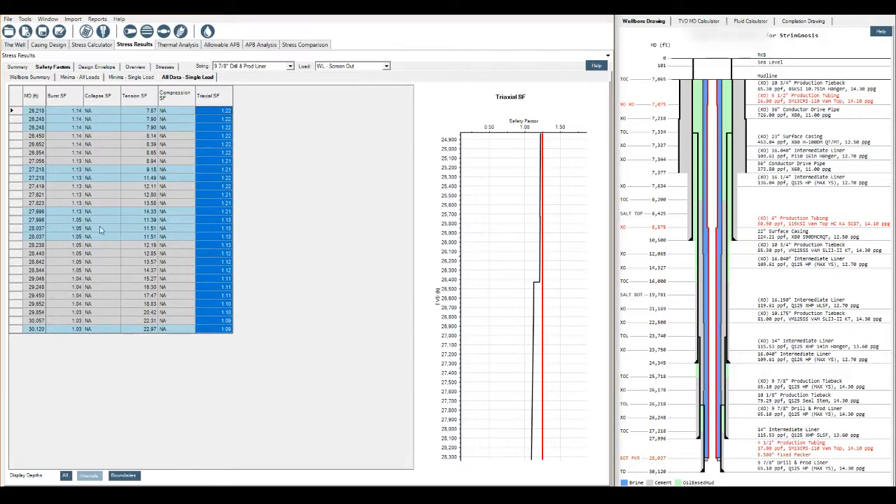
{"action": "mouse_move", "coordinate": [647, 280]}
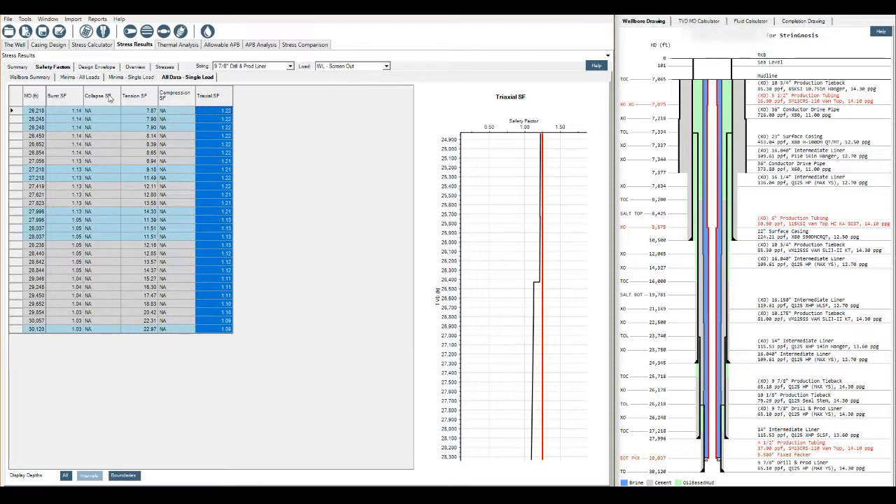
{"action": "mouse_move", "coordinate": [166, 98]}
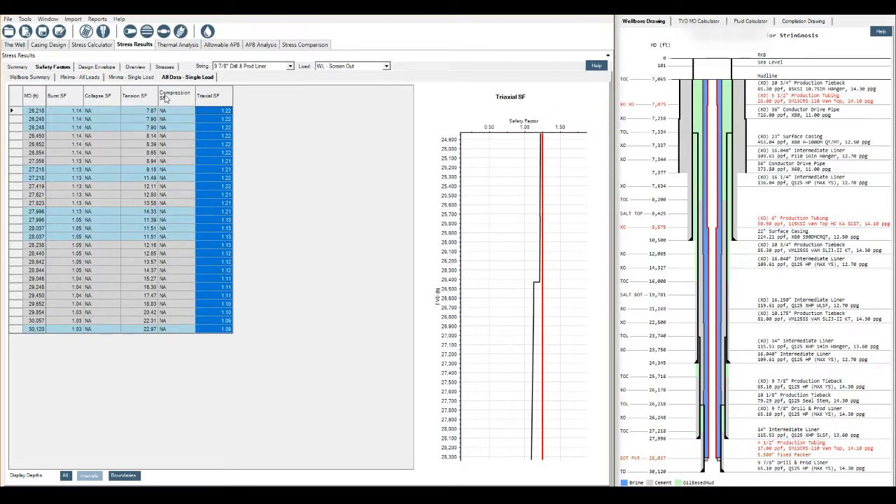
{"action": "left_click", "coordinate": [97, 67]}
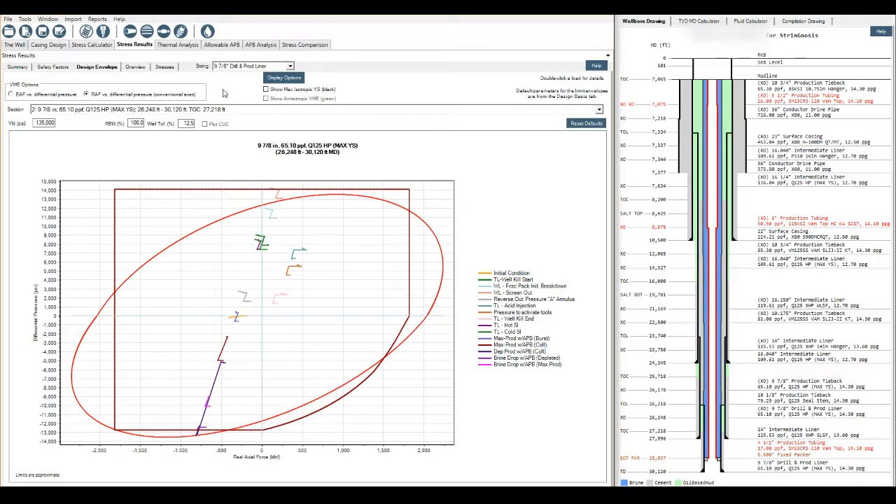
{"action": "mouse_move", "coordinate": [110, 71]}
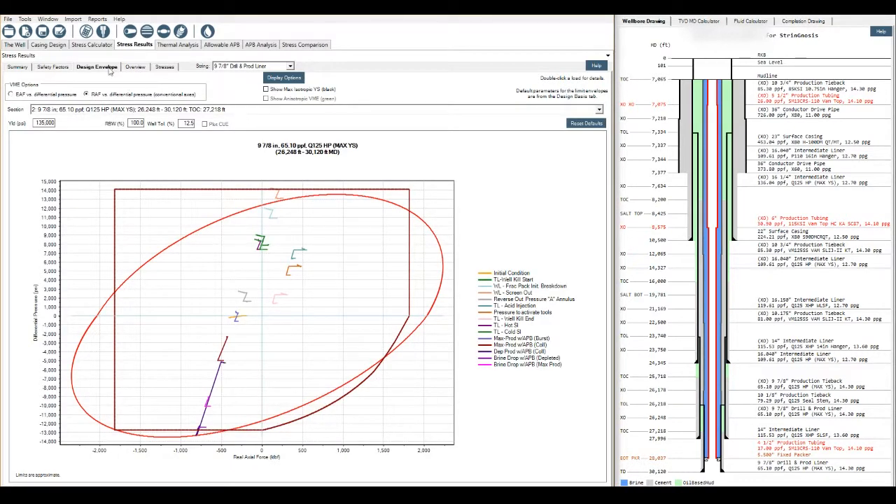
{"action": "mouse_move", "coordinate": [313, 252]}
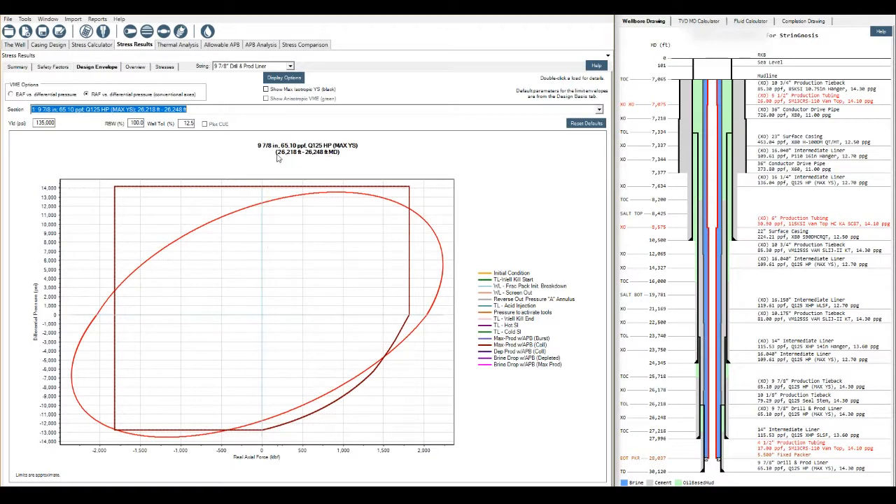
{"action": "mouse_move", "coordinate": [292, 159]}
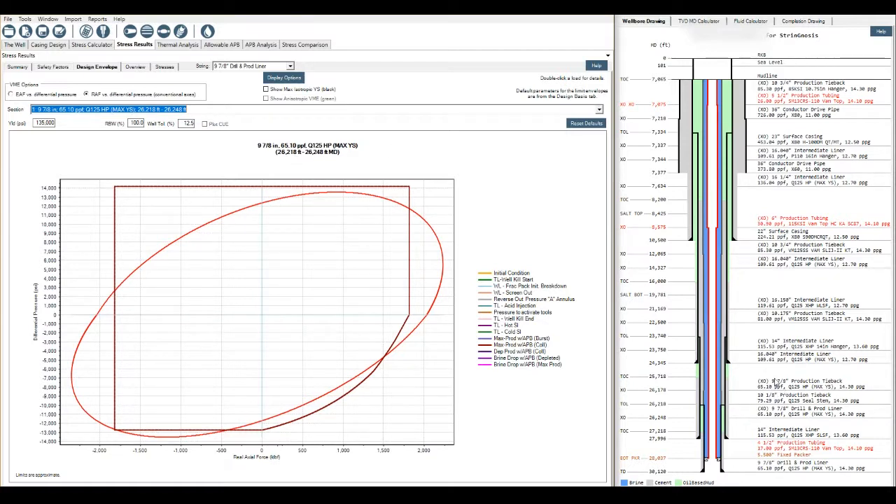
{"action": "mouse_move", "coordinate": [731, 399]}
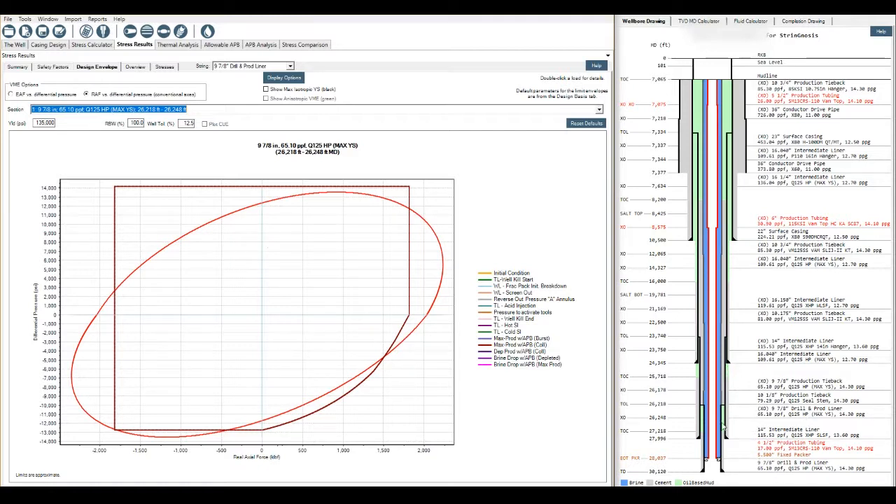
{"action": "mouse_move", "coordinate": [712, 408]}
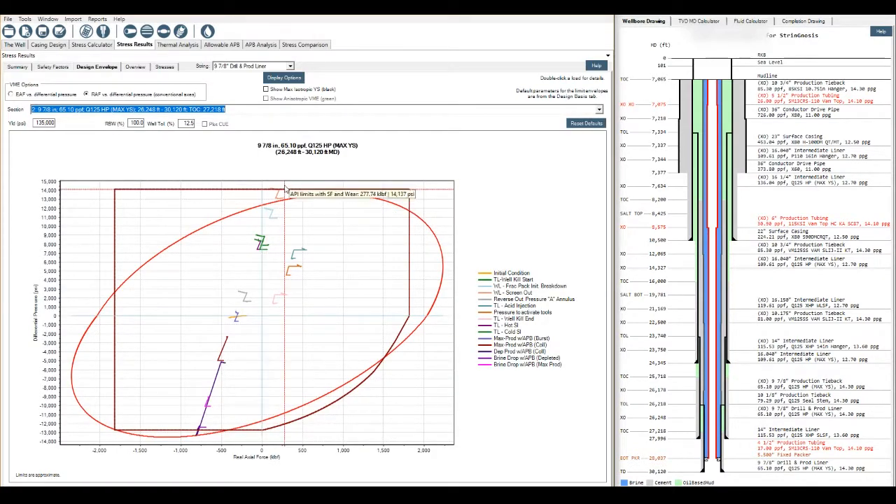
{"action": "mouse_move", "coordinate": [276, 196]}
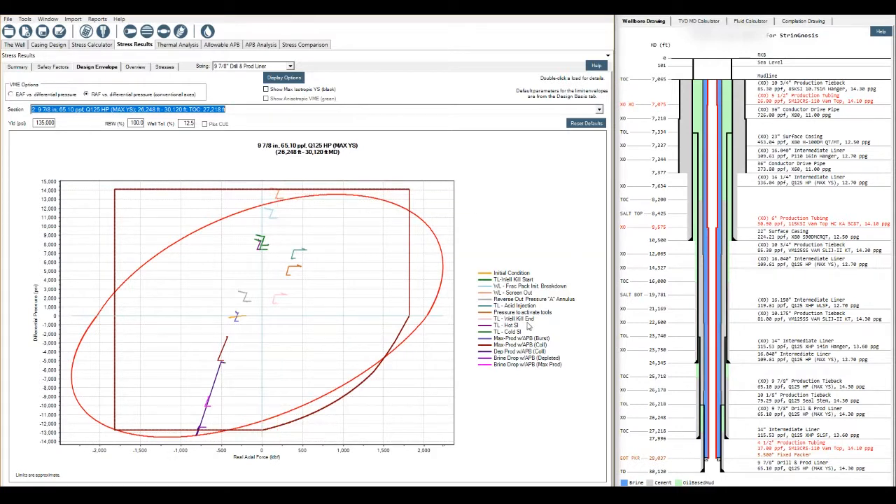
{"action": "mouse_move", "coordinate": [192, 435]}
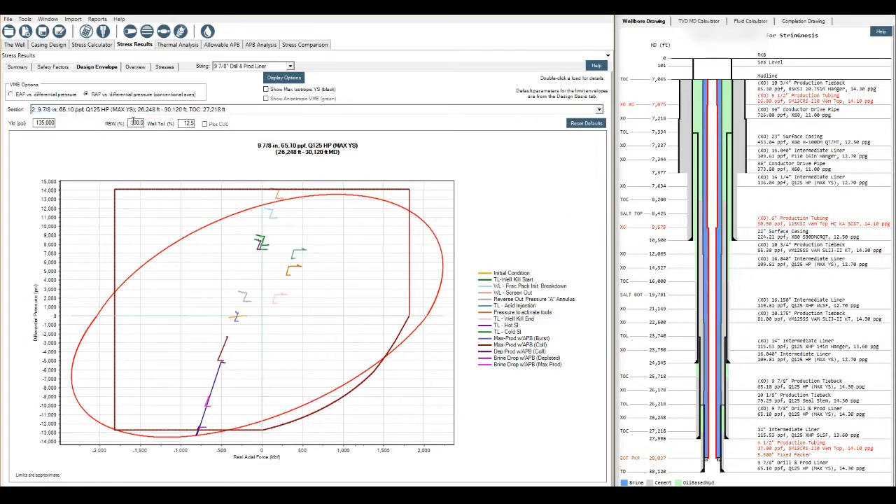
Step: Lower the remaining body wall (RBW) from 100% to 90% to redraw the envelope
{"action": "triple_click", "coordinate": [137, 123]}
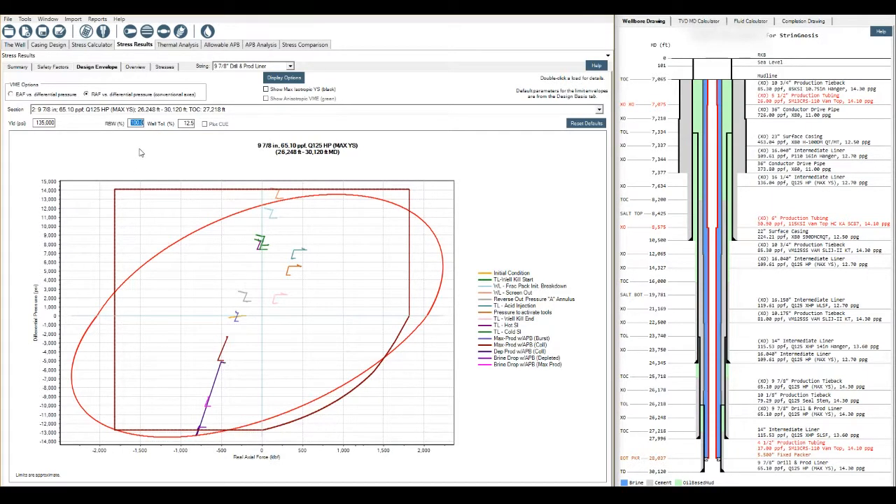
{"action": "mouse_move", "coordinate": [117, 149]}
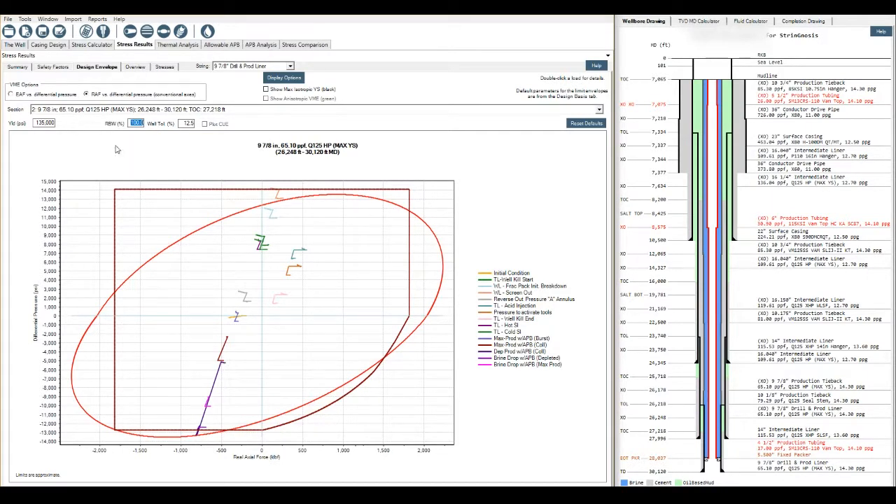
{"action": "type", "text": "90"}
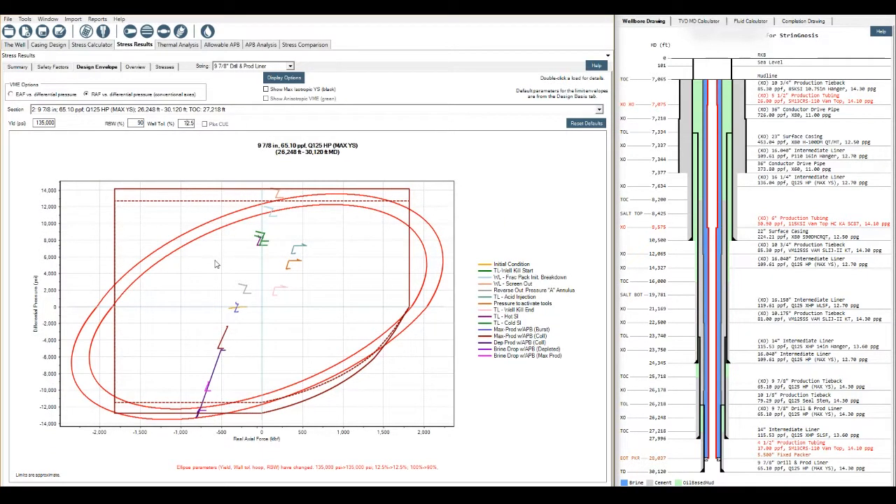
{"action": "mouse_move", "coordinate": [180, 319]}
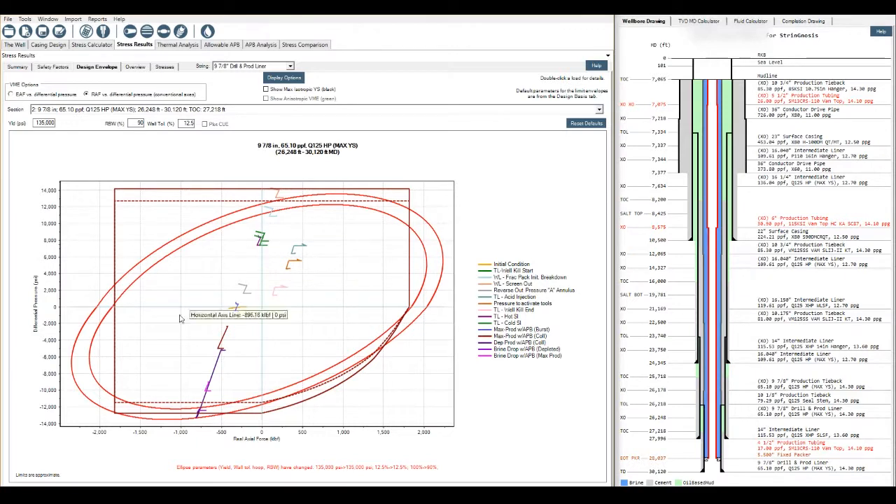
{"action": "mouse_move", "coordinate": [279, 343]}
{"action": "type", "text": "100"}
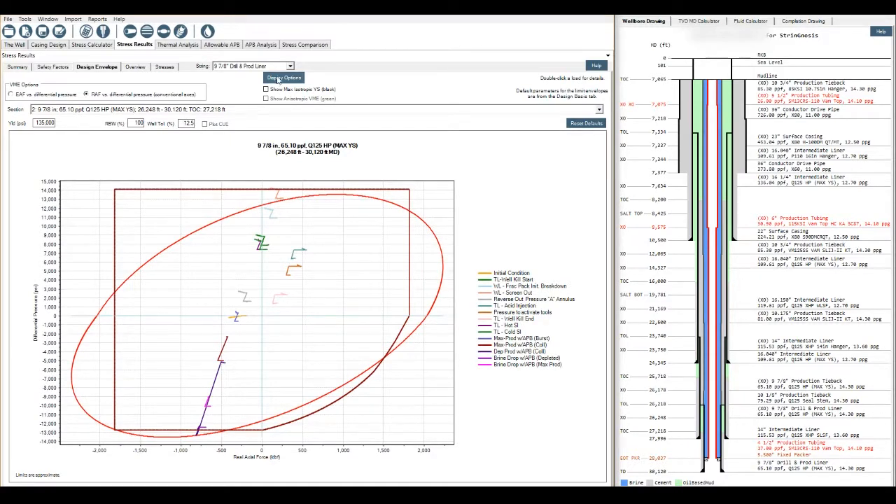
Step: Uncheck the TL, WL, Reverse Out and tool-activation loads in the envelope's Loads display options
{"action": "left_click", "coordinate": [284, 77]}
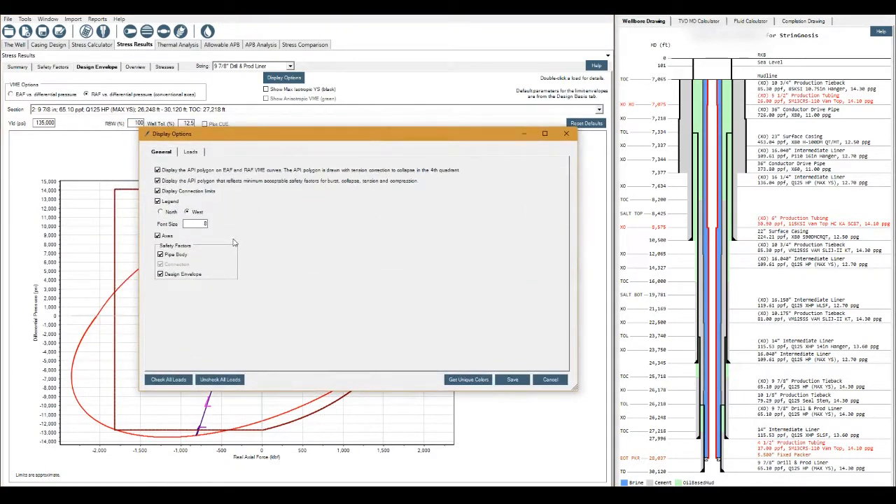
{"action": "left_click", "coordinate": [190, 152]}
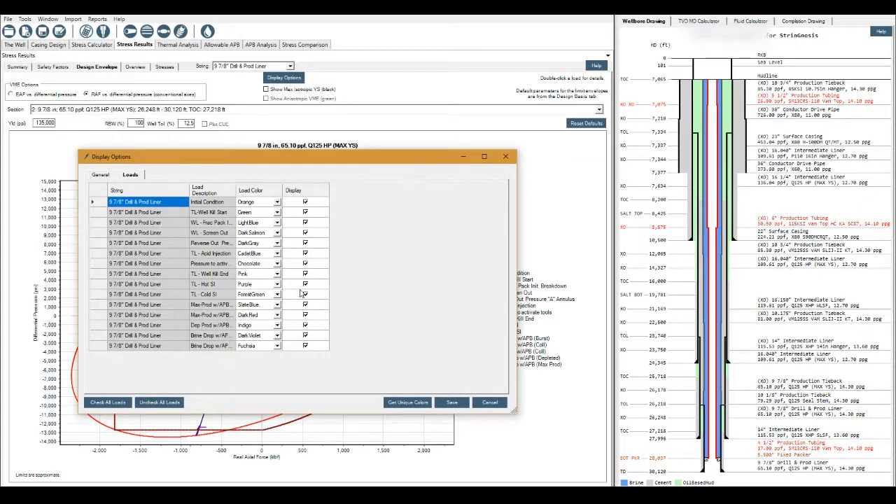
{"action": "left_click", "coordinate": [304, 263]}
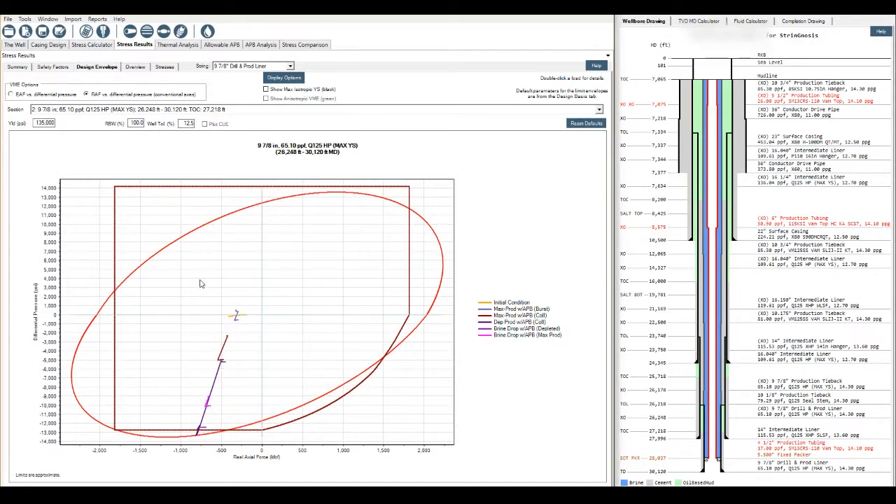
{"action": "mouse_move", "coordinate": [459, 346]}
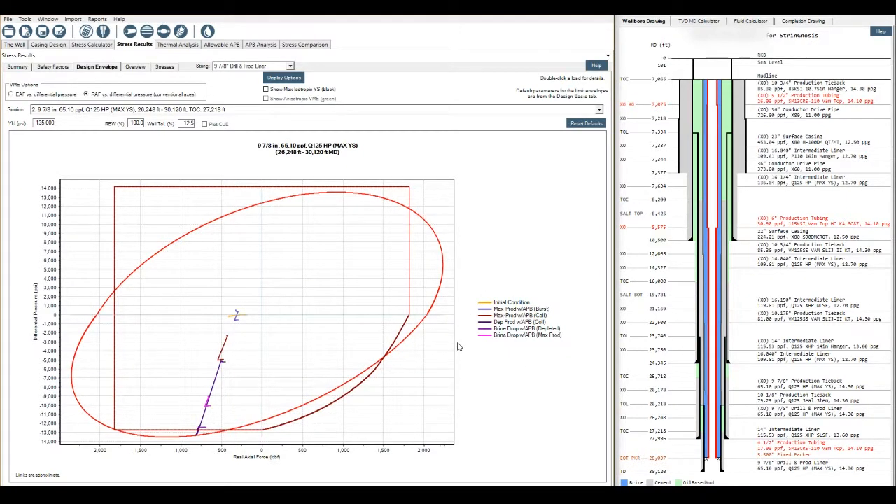
{"action": "mouse_move", "coordinate": [254, 299]}
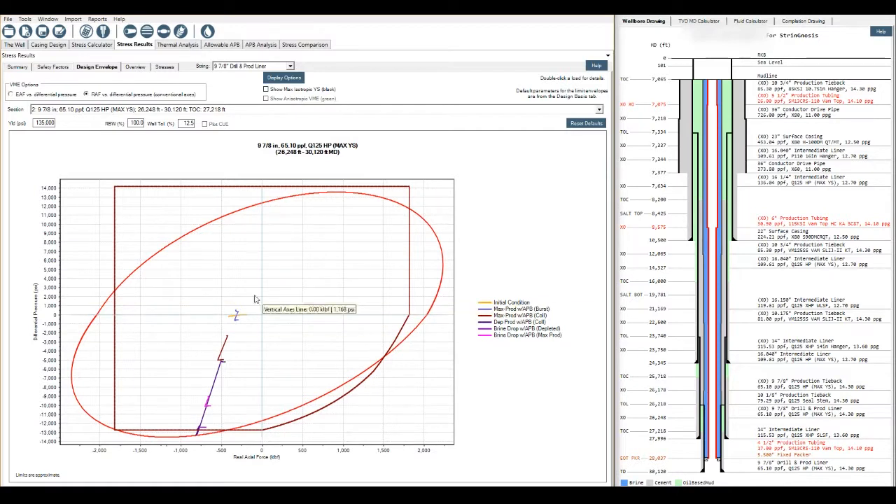
{"action": "mouse_move", "coordinate": [274, 245]}
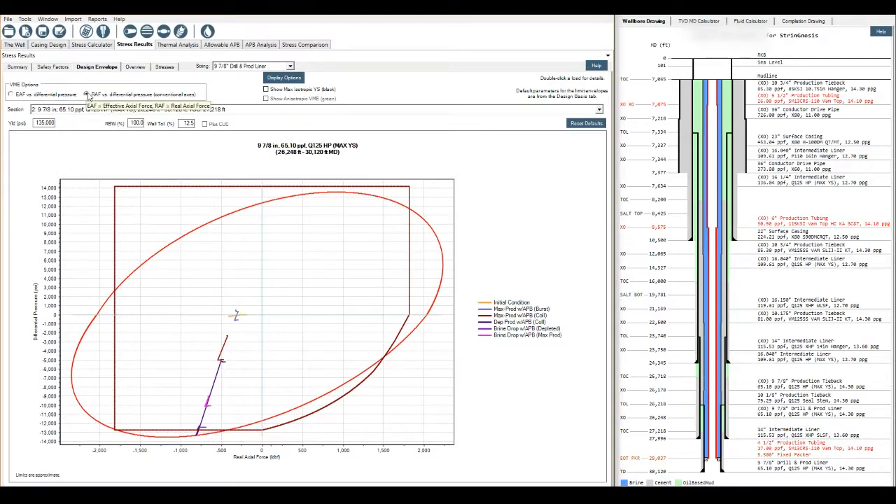
Step: Show the Overview table of forces and pressures by depth for the WL - Screen Out load
{"action": "left_click", "coordinate": [87, 94]}
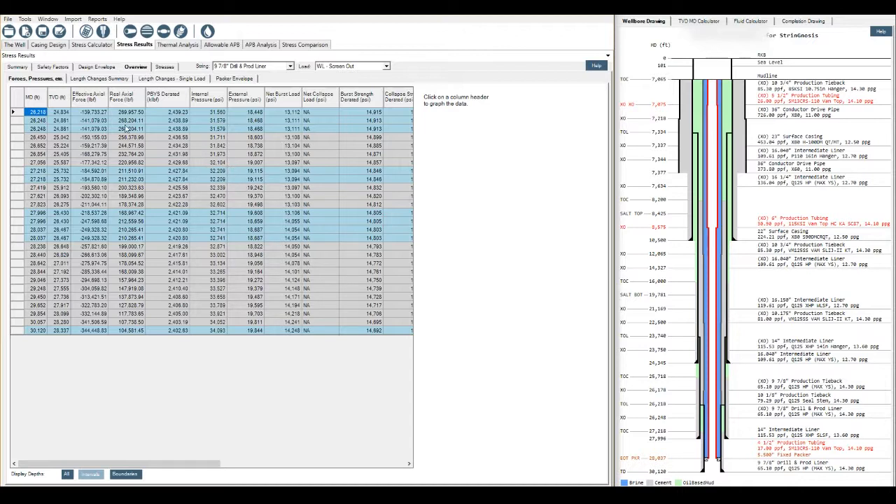
{"action": "mouse_move", "coordinate": [126, 130]}
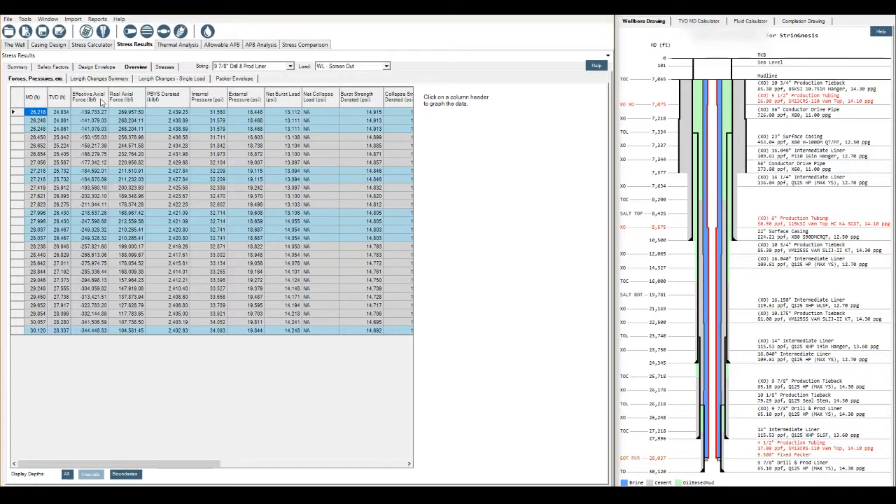
Step: Graph effective and real axial force, then internal pressure, external pressure and net burst load versus depth
{"action": "left_click", "coordinate": [120, 94]}
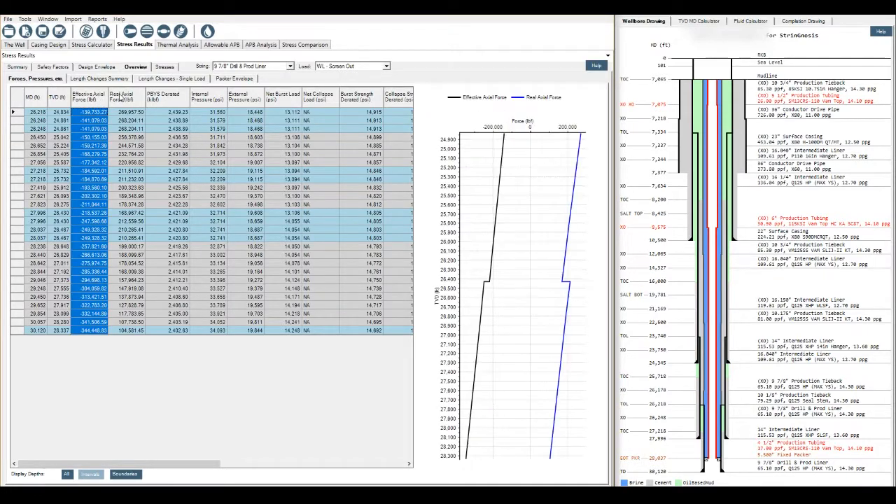
{"action": "left_click", "coordinate": [122, 98]}
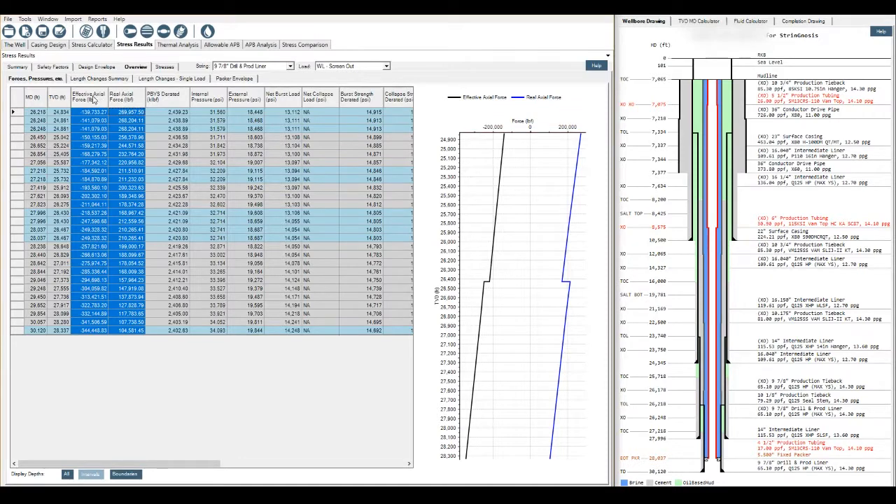
{"action": "mouse_move", "coordinate": [585, 158]}
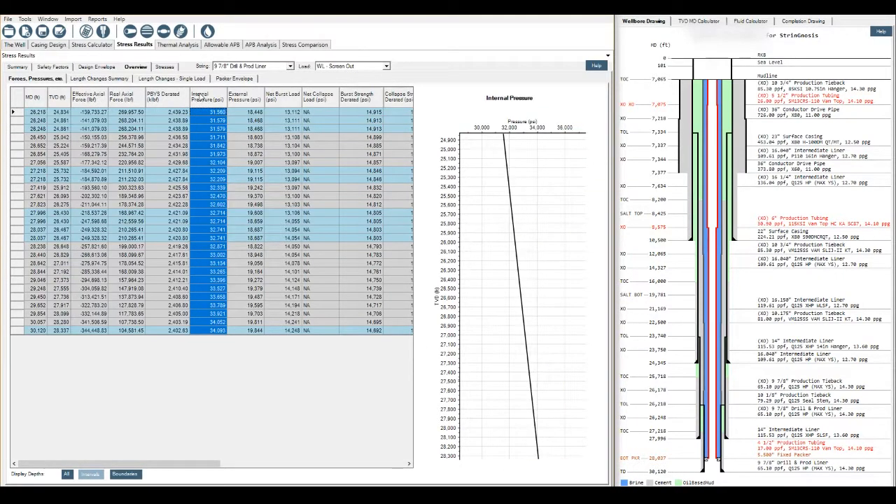
{"action": "mouse_move", "coordinate": [483, 185]}
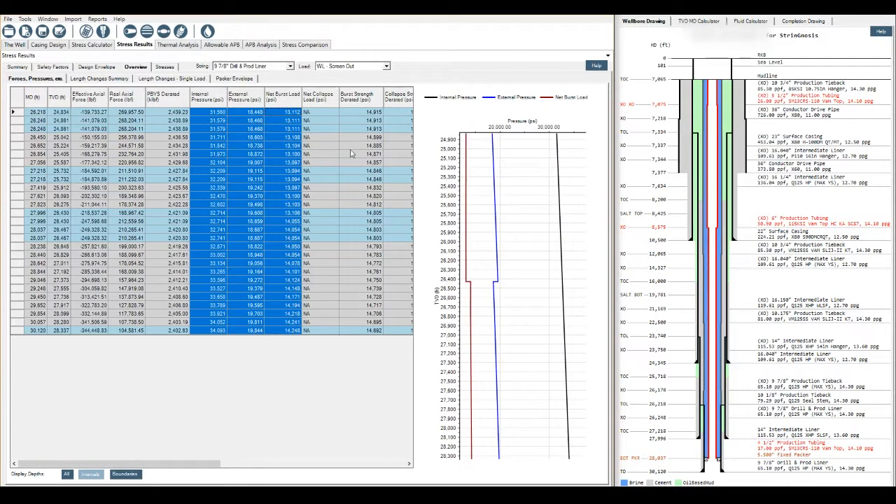
{"action": "mouse_move", "coordinate": [494, 193]}
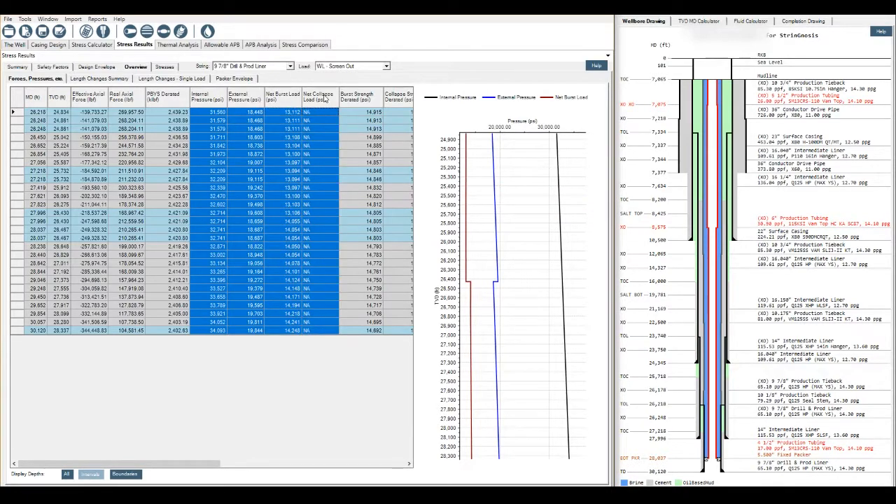
{"action": "right_click", "coordinate": [474, 198]}
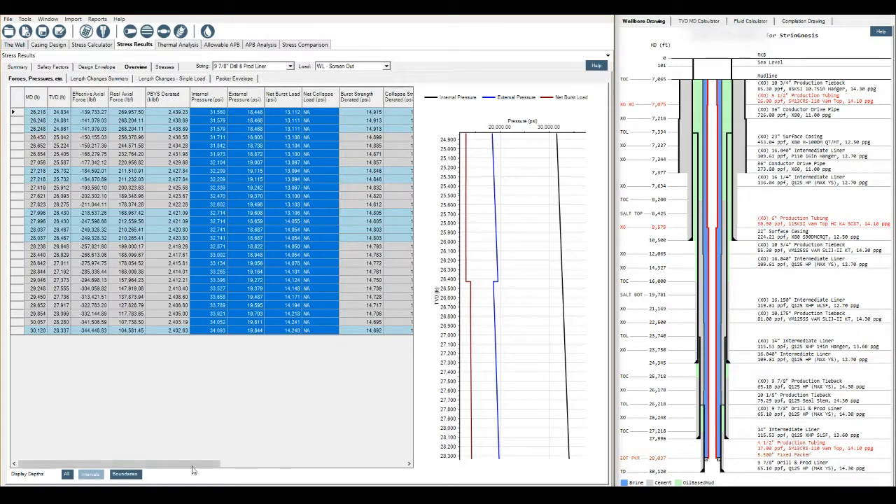
Step: Enable Air Weight and Buoyed Weight columns and scroll right to view them
{"action": "right_click", "coordinate": [179, 203]}
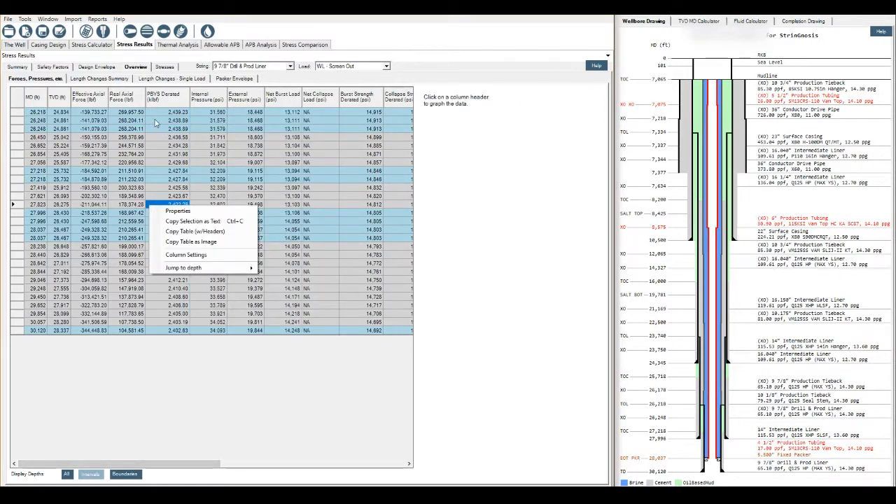
{"action": "left_click", "coordinate": [186, 254]}
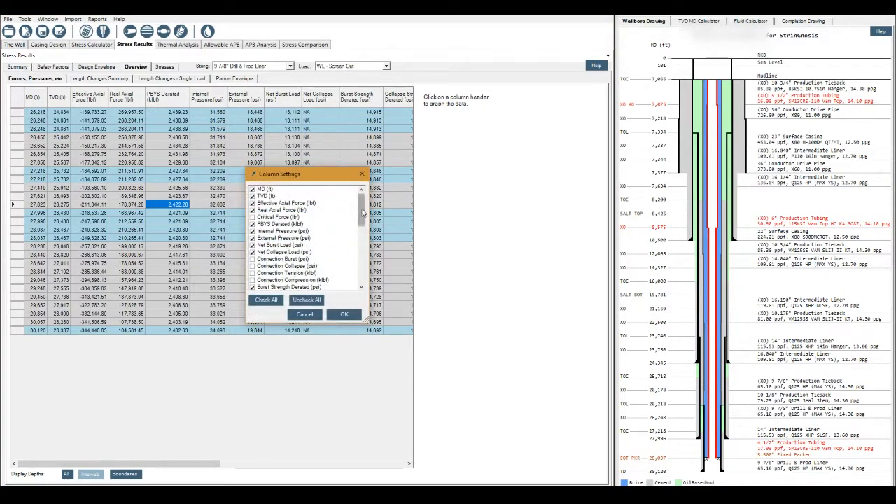
{"action": "scroll", "scroll_direction": "down", "scroll_amount": 3}
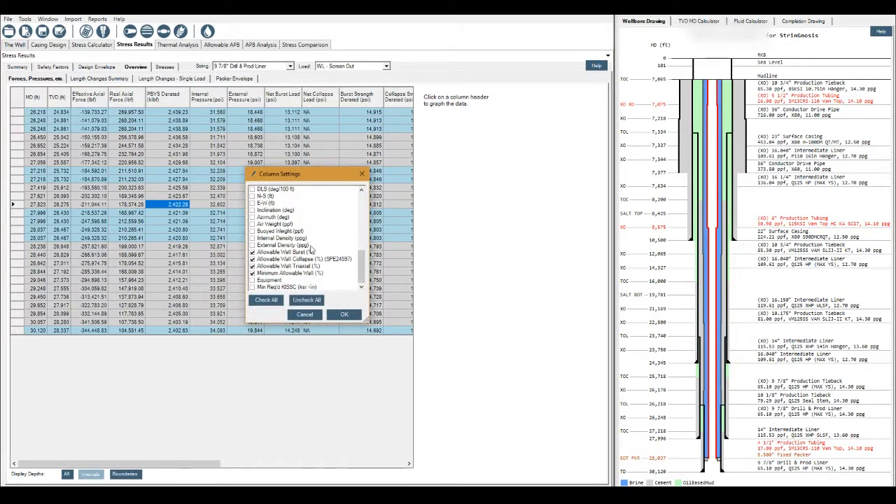
{"action": "left_click", "coordinate": [280, 224]}
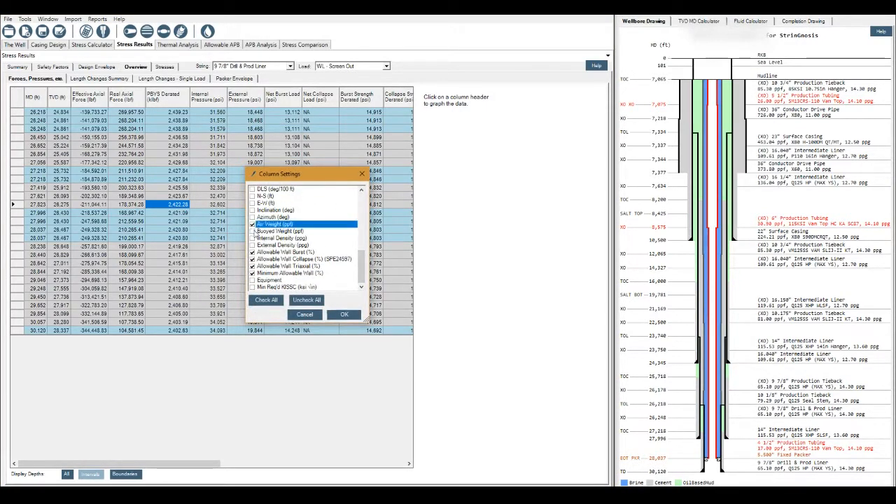
{"action": "left_click", "coordinate": [282, 238]}
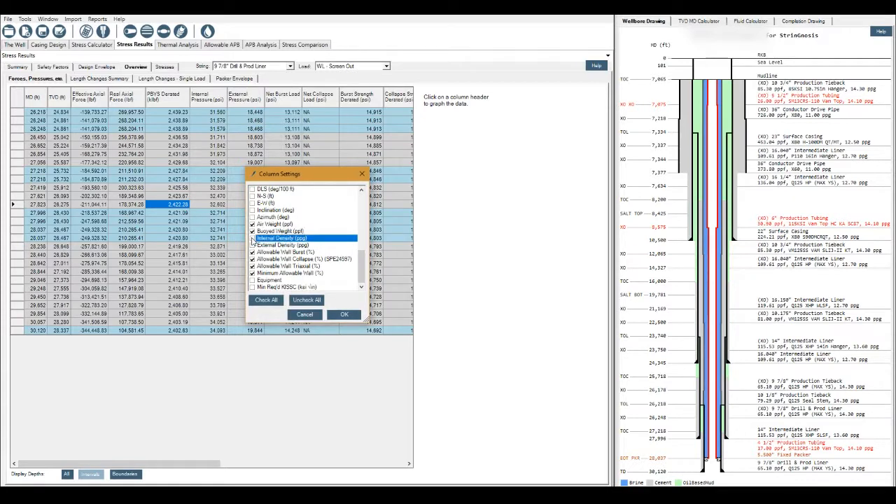
{"action": "left_click", "coordinate": [343, 314]}
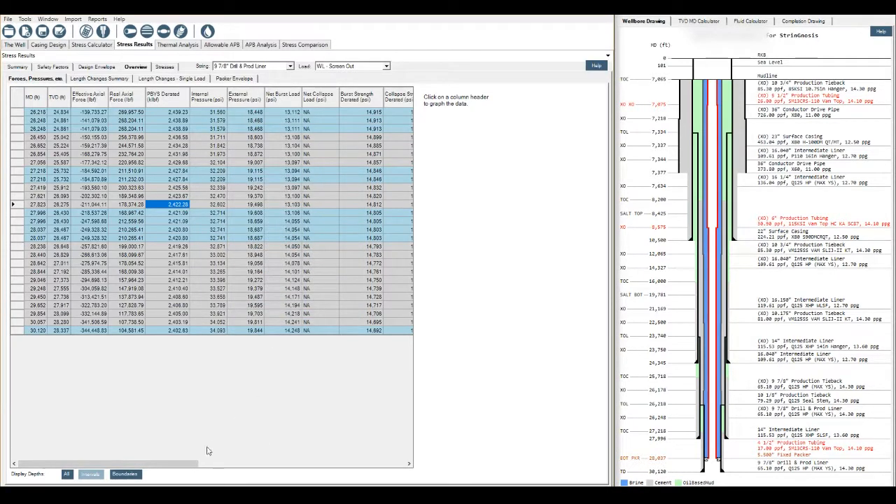
{"action": "scroll", "scroll_direction": "right", "scroll_amount": 3}
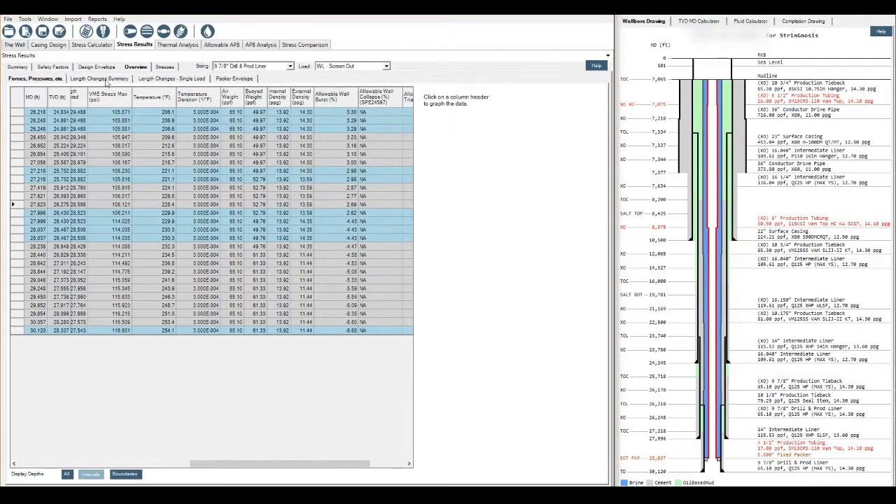
Step: View the all-loads length change summary, then the single-load chart for WL - Screen Out
{"action": "left_click", "coordinate": [99, 78]}
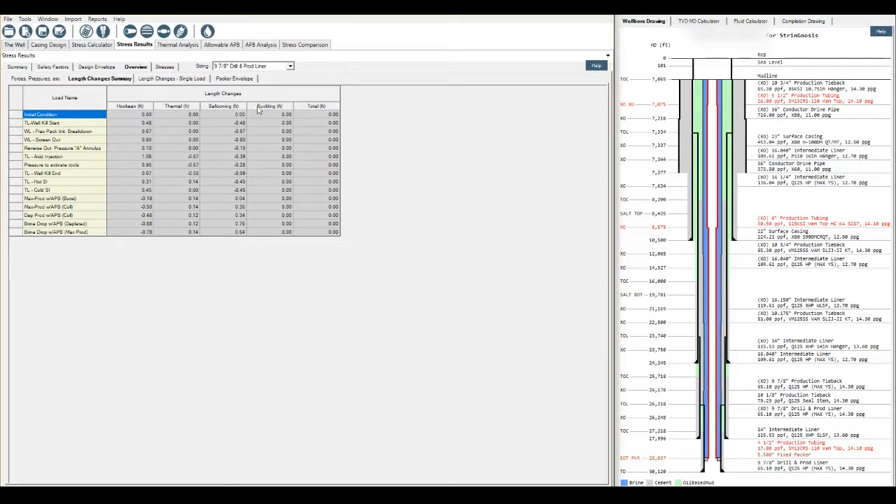
{"action": "mouse_move", "coordinate": [322, 107]}
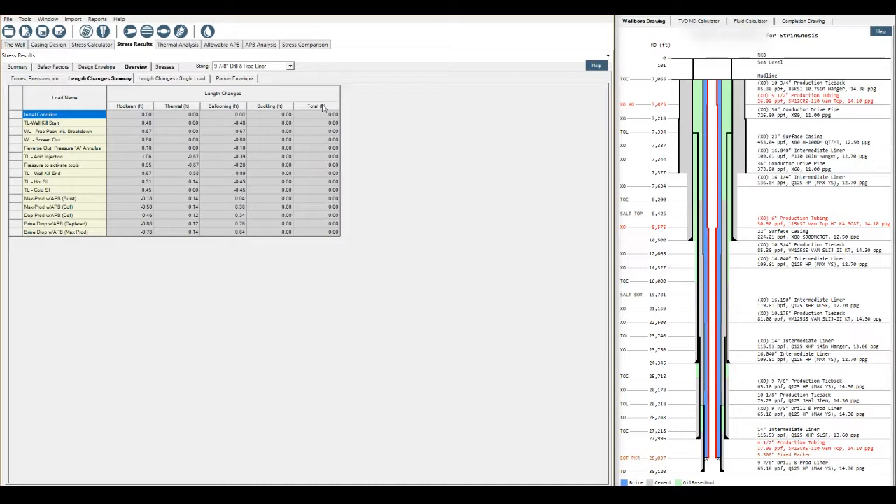
{"action": "mouse_move", "coordinate": [274, 172]}
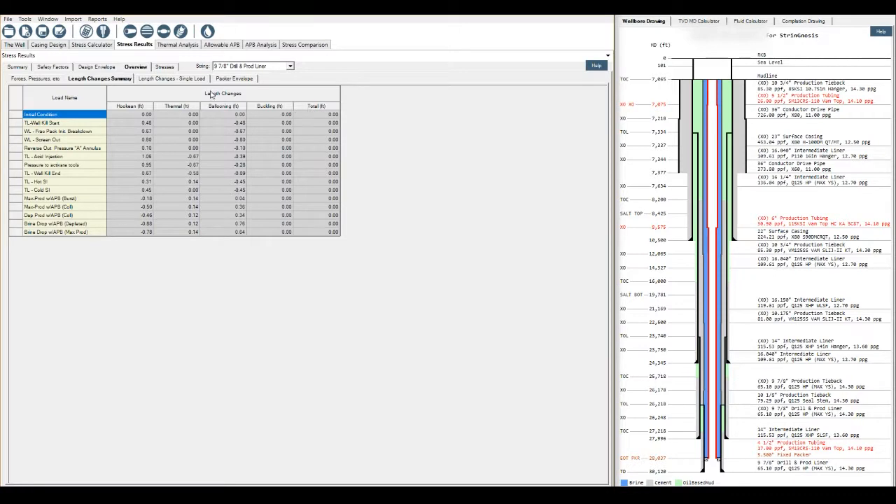
{"action": "mouse_move", "coordinate": [165, 82]}
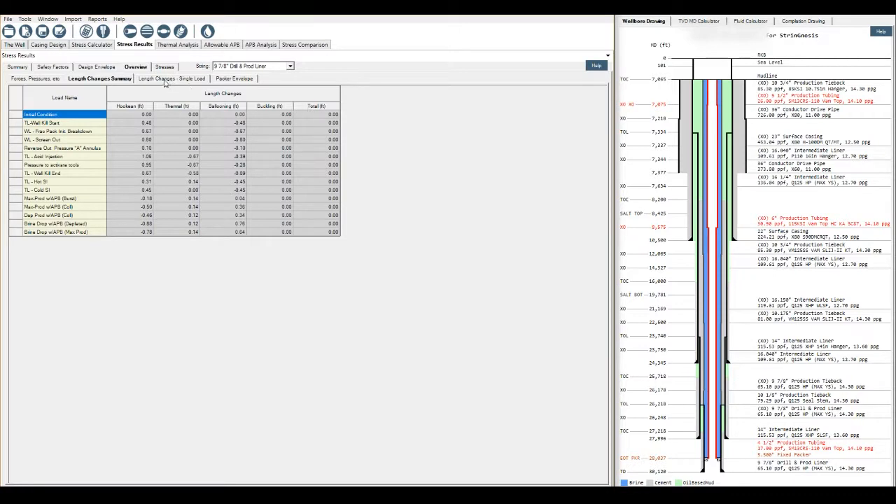
{"action": "left_click", "coordinate": [172, 78]}
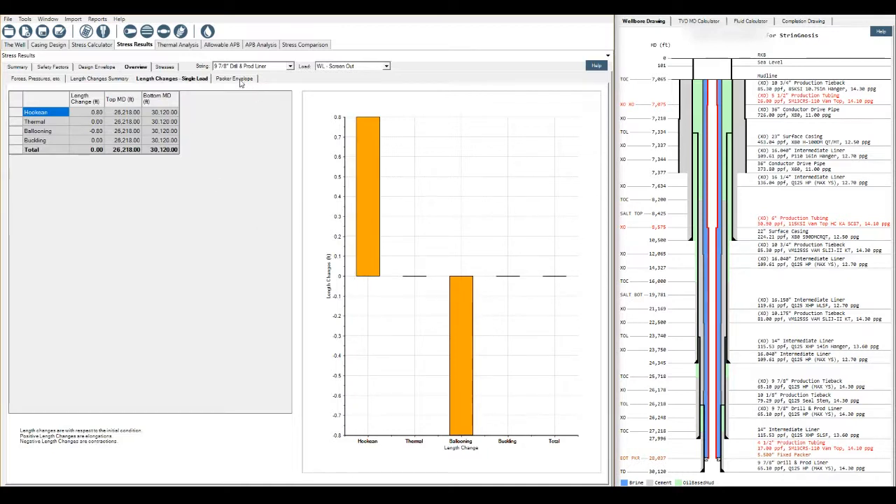
Step: Open the 9 7/8" liner's packer envelope, check the casing program, and return to Stress Results
{"action": "left_click", "coordinate": [234, 79]}
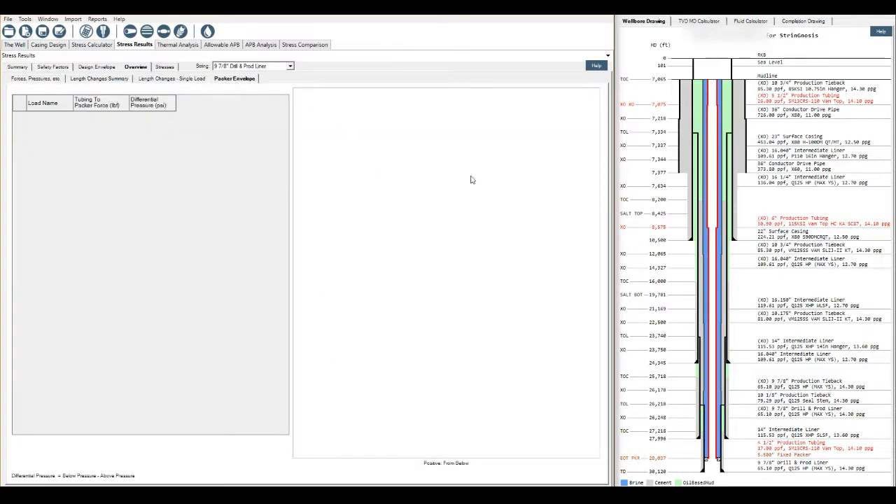
{"action": "mouse_move", "coordinate": [240, 231]}
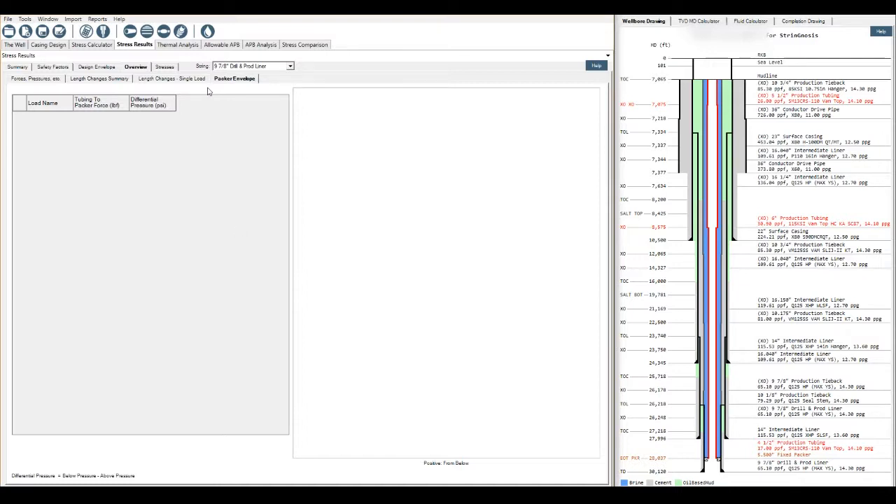
{"action": "mouse_move", "coordinate": [257, 98]}
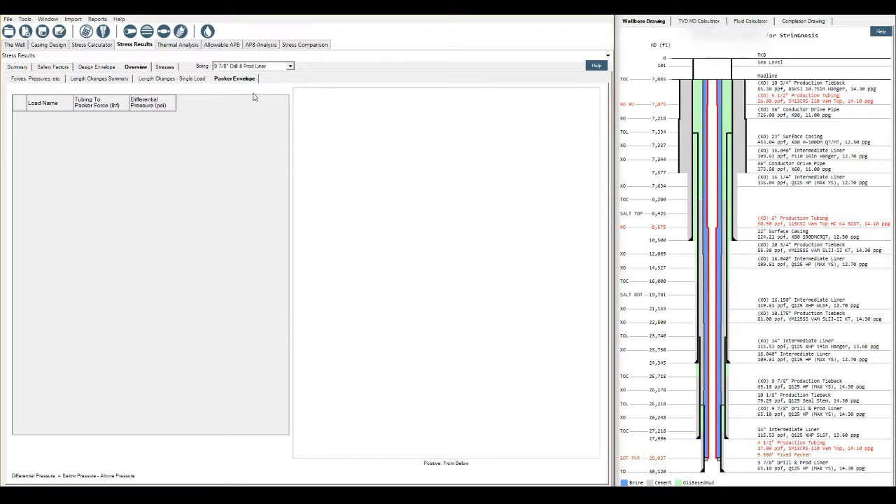
{"action": "left_click", "coordinate": [48, 45]}
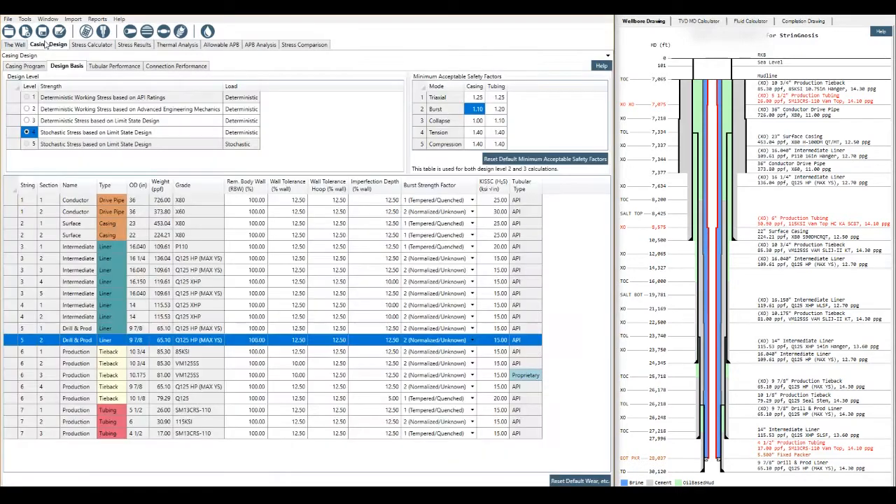
{"action": "left_click", "coordinate": [26, 66]}
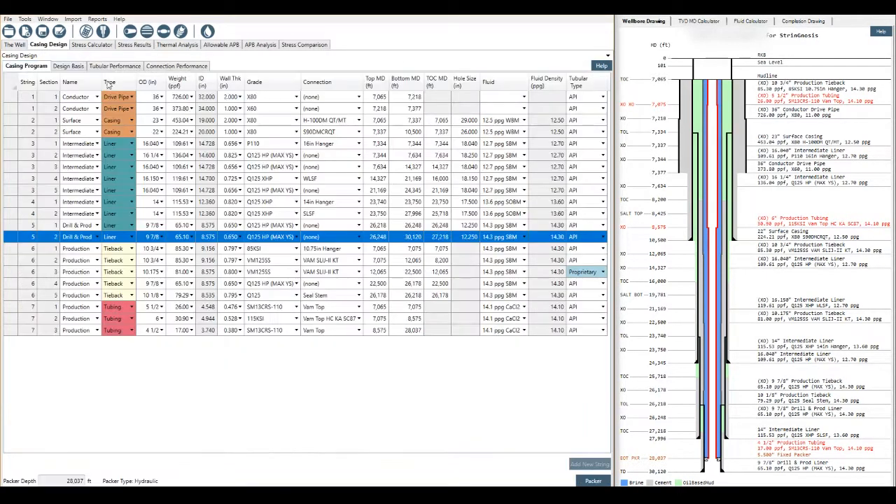
{"action": "left_click", "coordinate": [592, 481]}
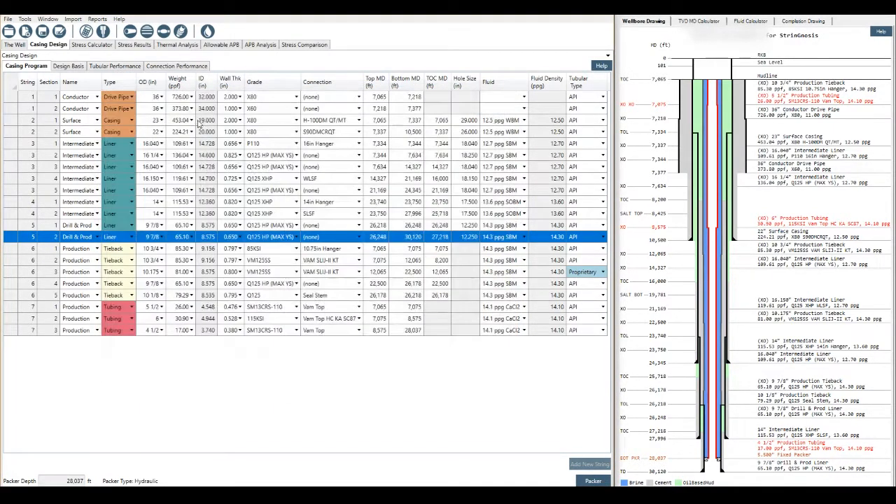
{"action": "left_click", "coordinate": [134, 45]}
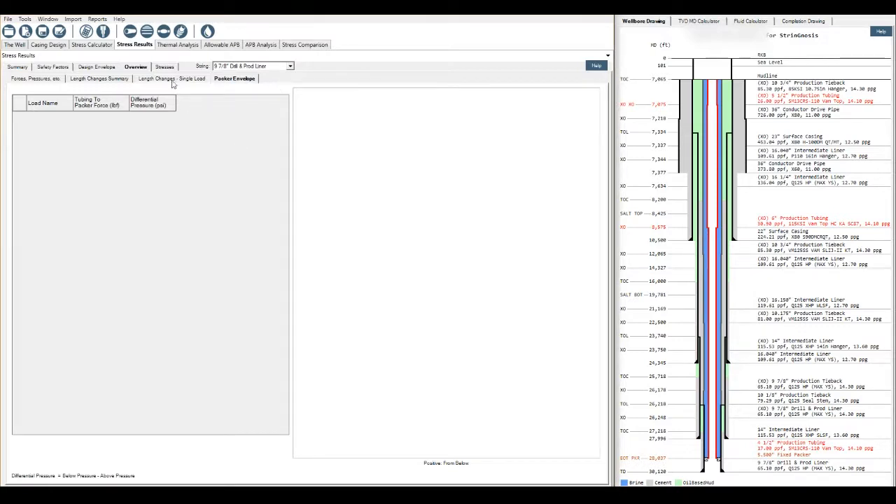
Step: Graph mean axial stress and OD bending stress against depth from the Stresses table
{"action": "left_click", "coordinate": [164, 67]}
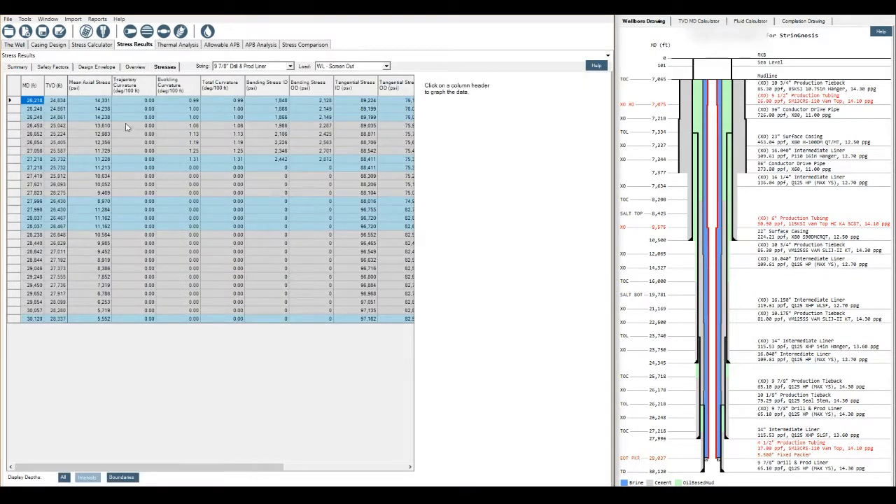
{"action": "left_click", "coordinate": [88, 85]}
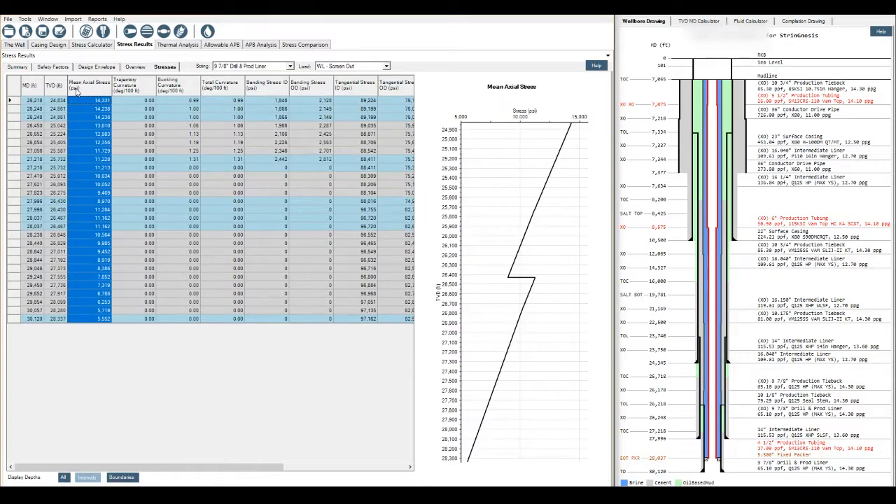
{"action": "mouse_move", "coordinate": [604, 154]}
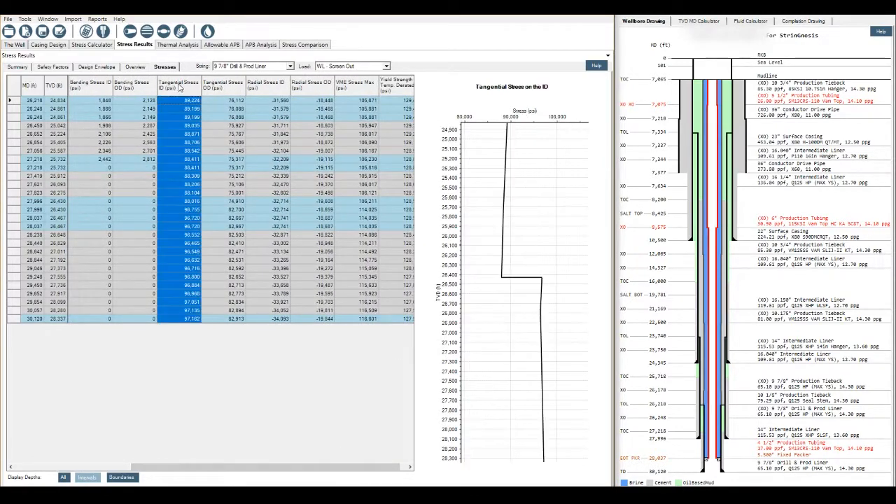
{"action": "left_click", "coordinate": [223, 85]}
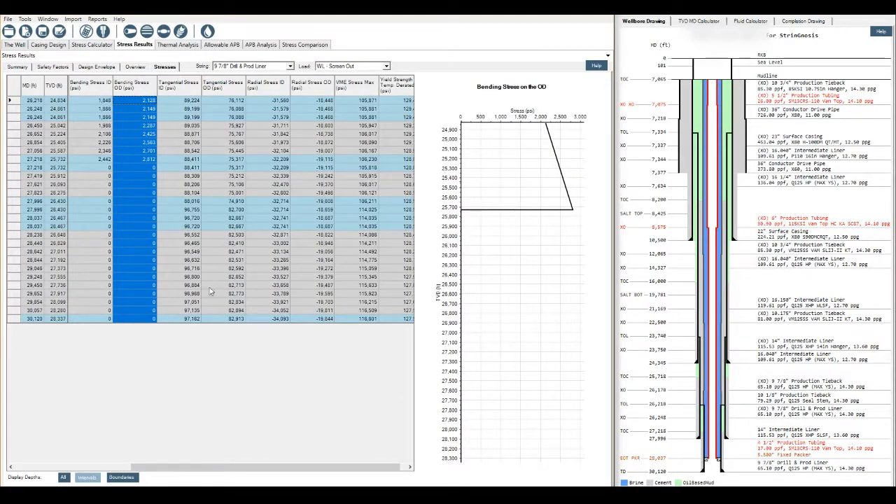
Step: Show stresses at all depths via Column Settings and scroll through the expanded table
{"action": "right_click", "coordinate": [189, 209]}
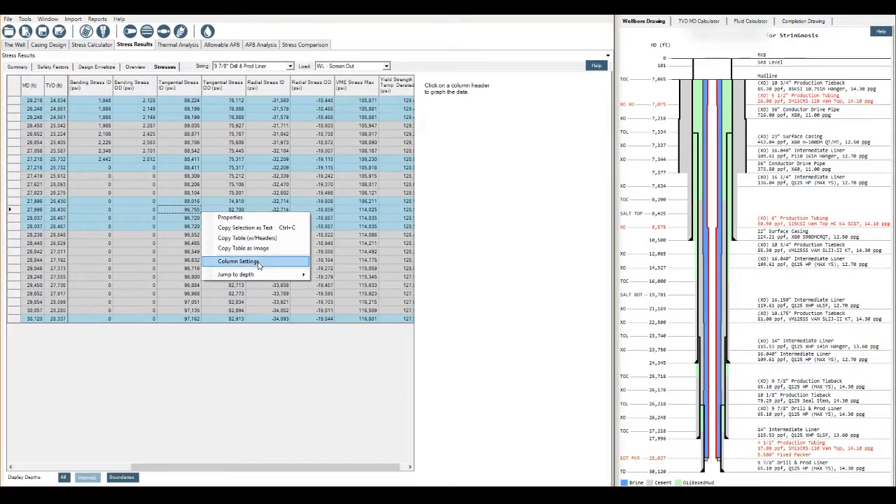
{"action": "left_click", "coordinate": [238, 260]}
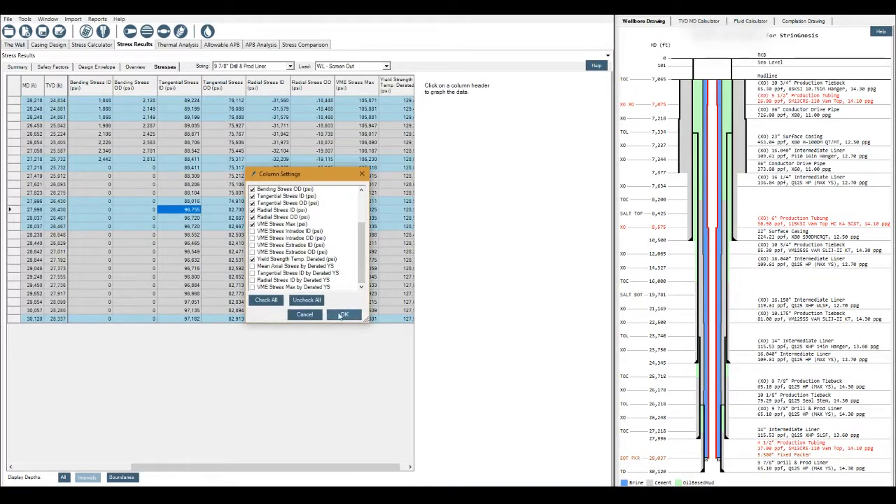
{"action": "left_click", "coordinate": [344, 314]}
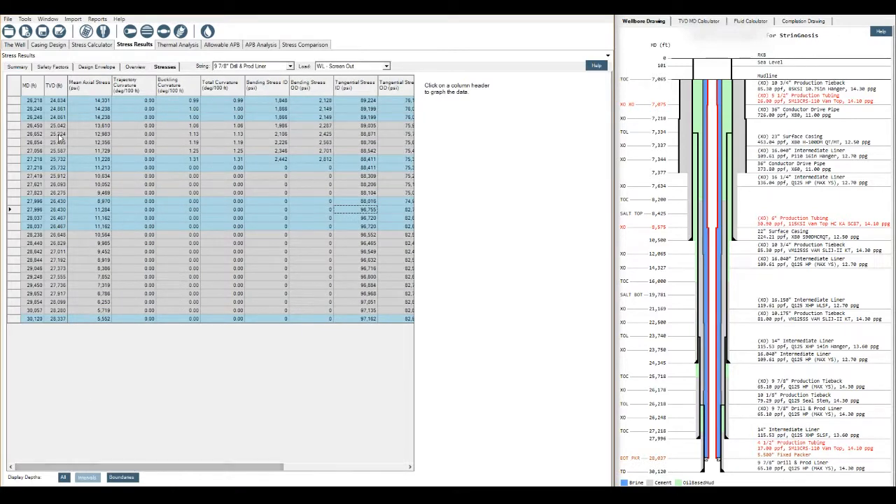
{"action": "mouse_move", "coordinate": [671, 123]}
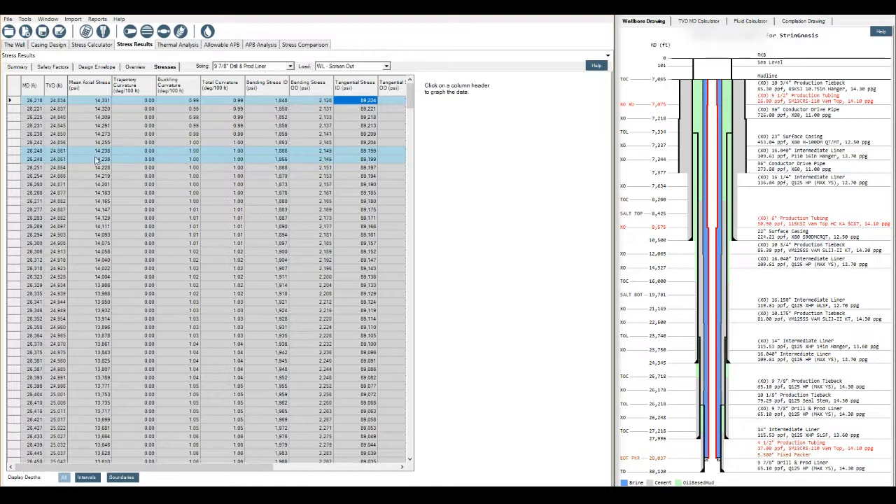
{"action": "scroll", "scroll_direction": "down", "scroll_amount": 3}
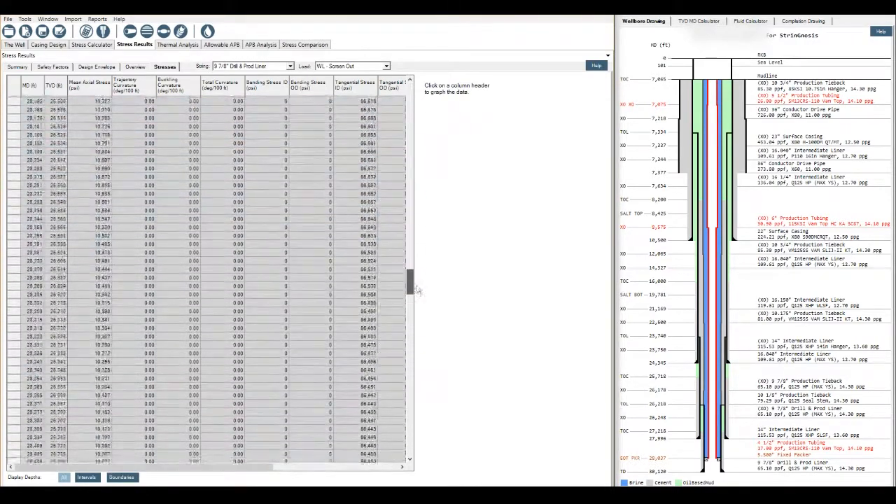
{"action": "scroll", "scroll_direction": "down", "scroll_amount": 3}
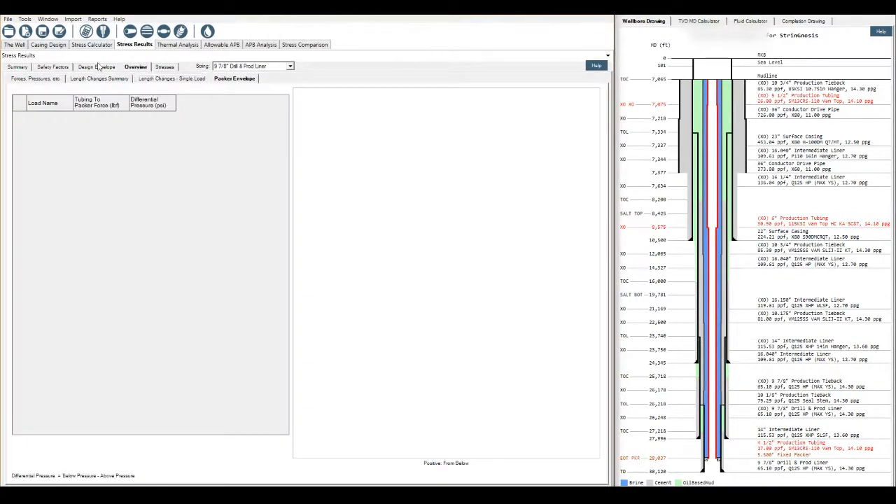
Step: Graph minimum burst, collapse, torsion, compression and triaxial safety factors for all loads
{"action": "left_click", "coordinate": [52, 67]}
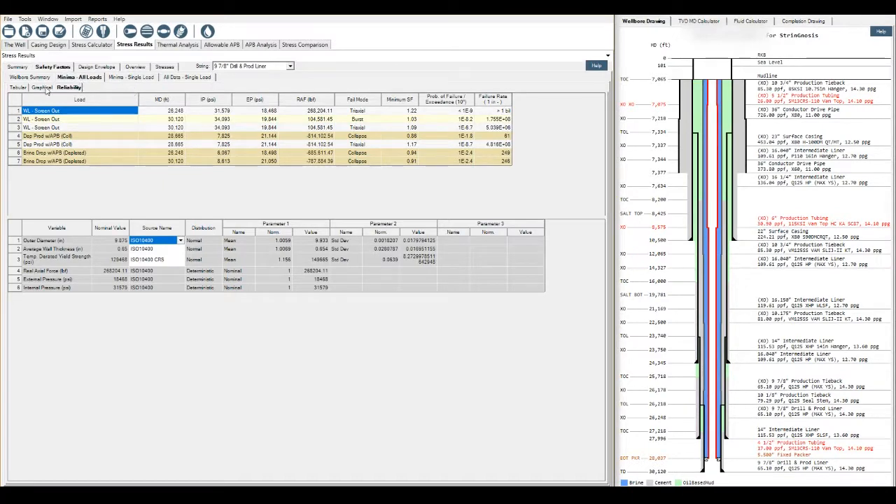
{"action": "left_click", "coordinate": [41, 87]}
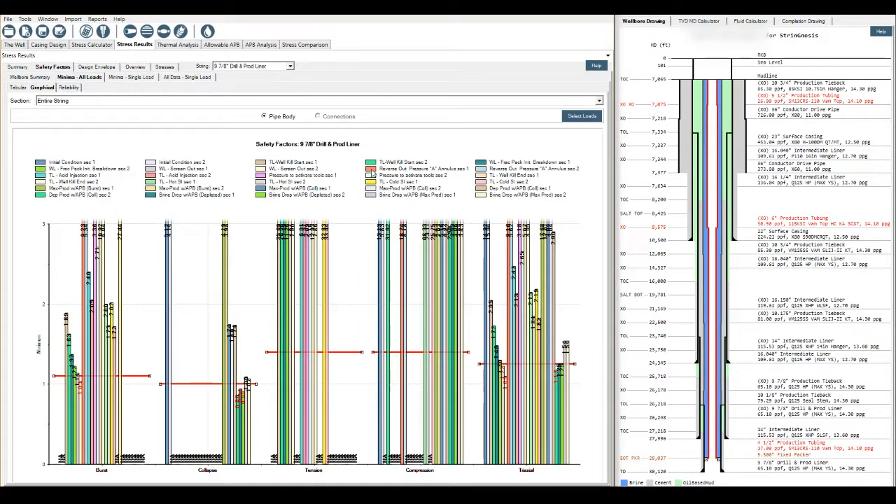
{"action": "mouse_move", "coordinate": [348, 256]}
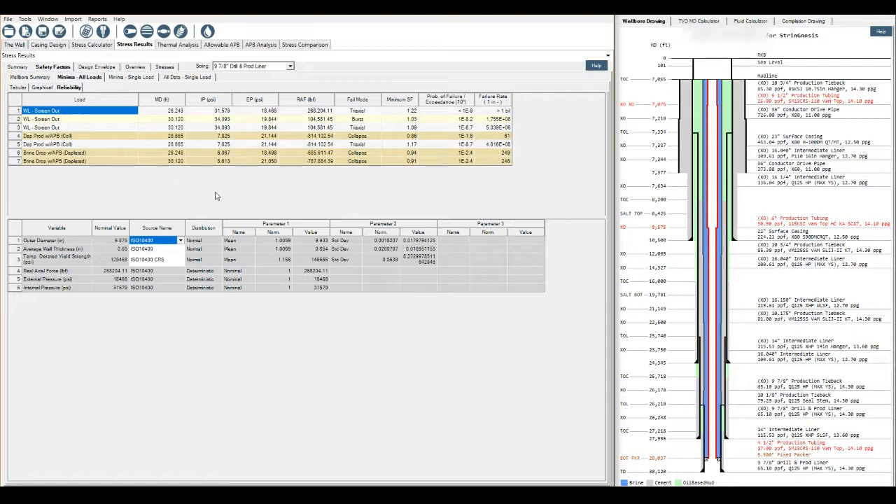
{"action": "mouse_move", "coordinate": [604, 466]}
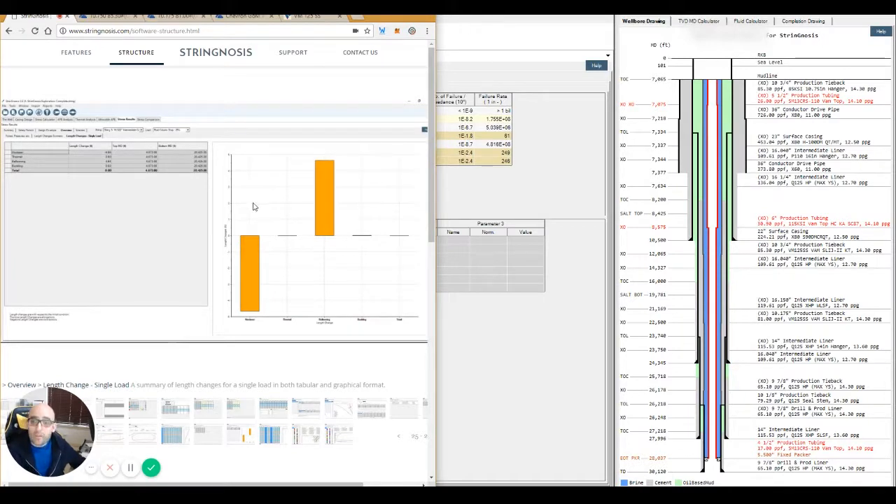
{"action": "mouse_move", "coordinate": [212, 172]}
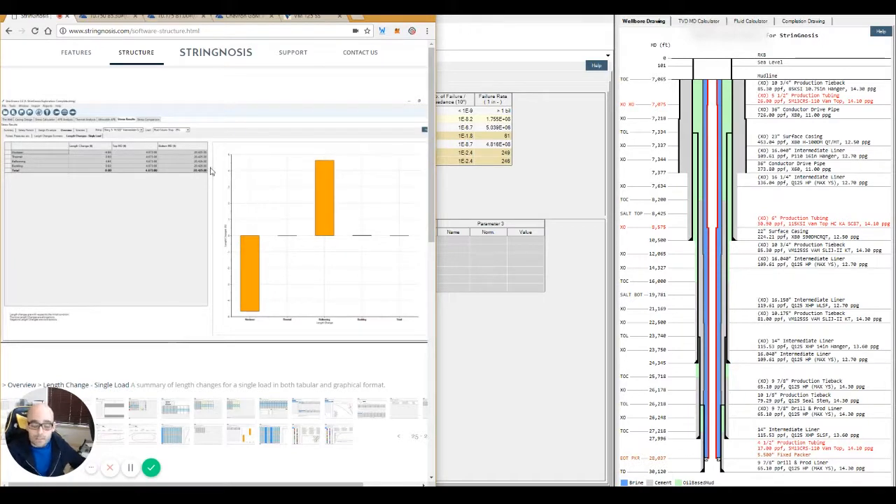